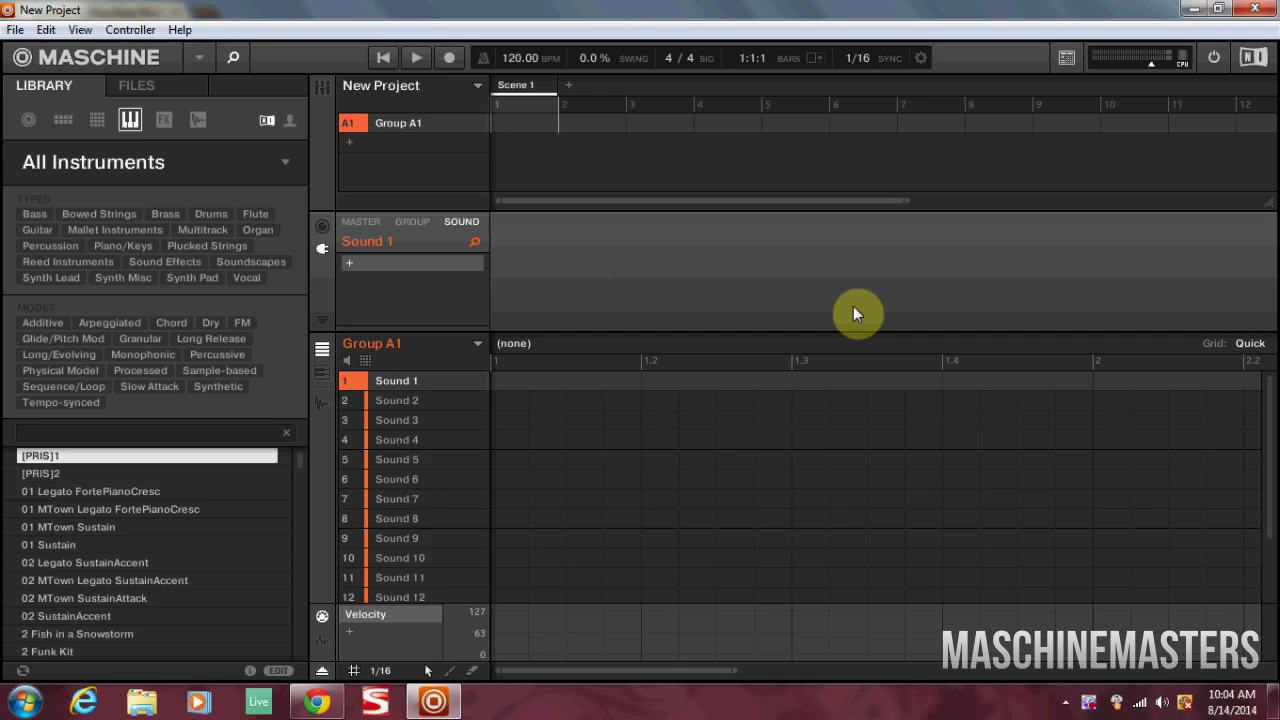
pyautogui.moveTo(573, 361)
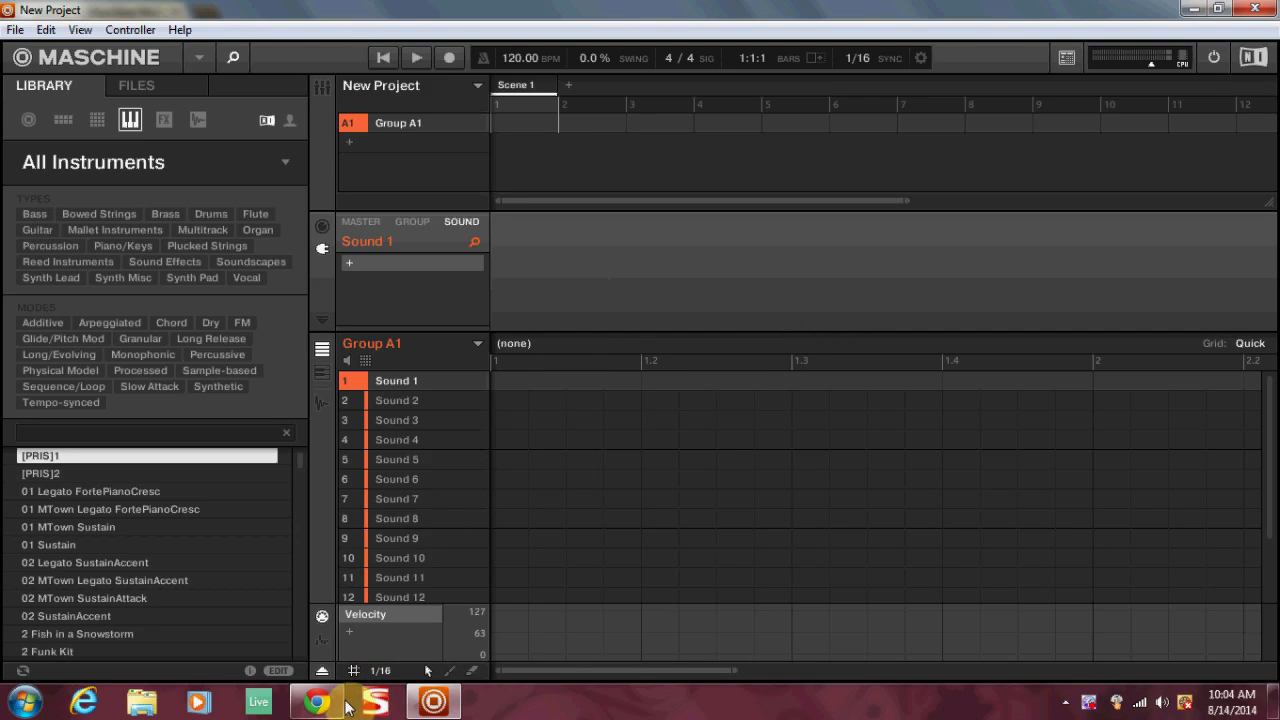
# Filter Battery kits to Urban Drum Kit and load DueWest Kit onto Group A1's first sound
pyautogui.click(316, 700)
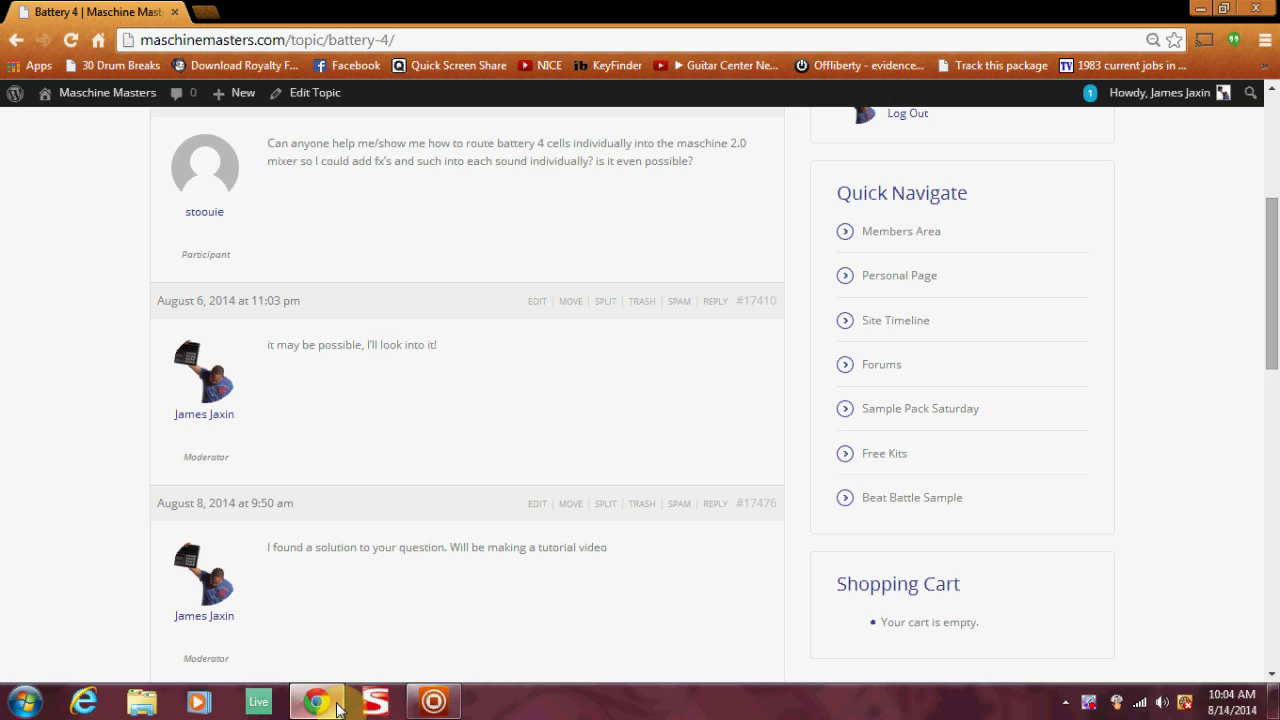
pyautogui.moveTo(300, 695)
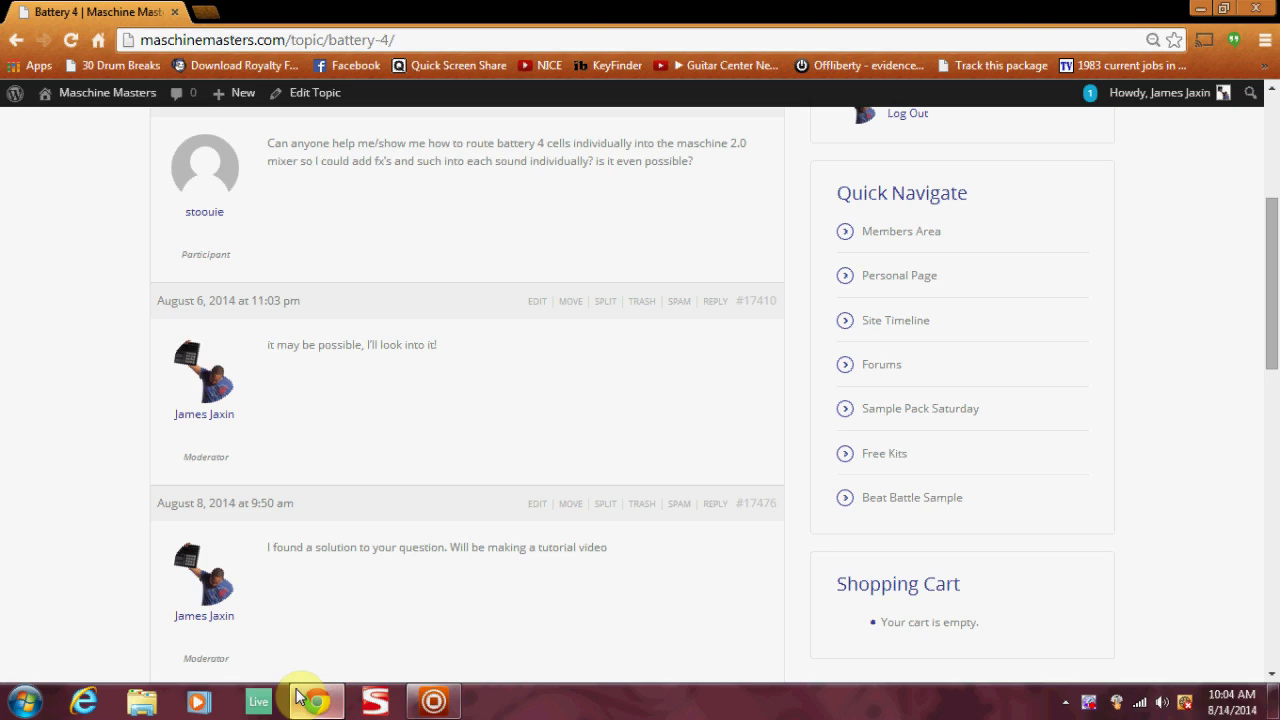
pyautogui.moveTo(470, 318)
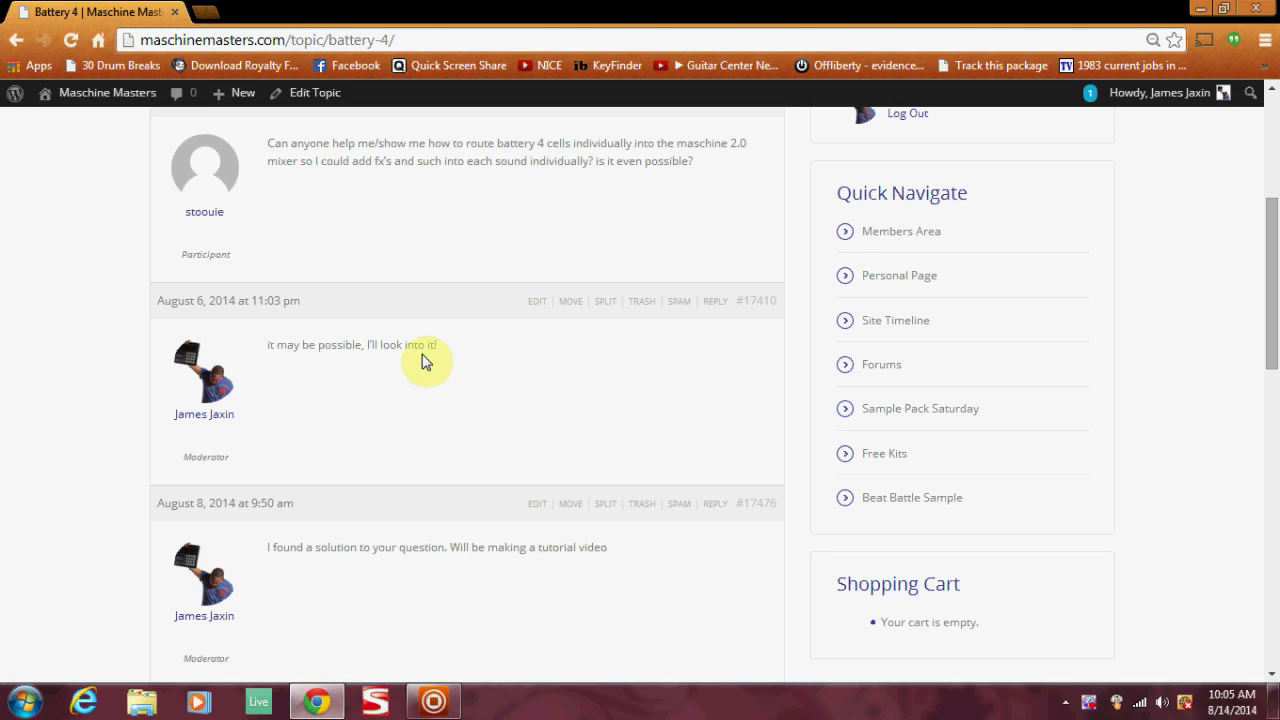
pyautogui.moveTo(386, 347)
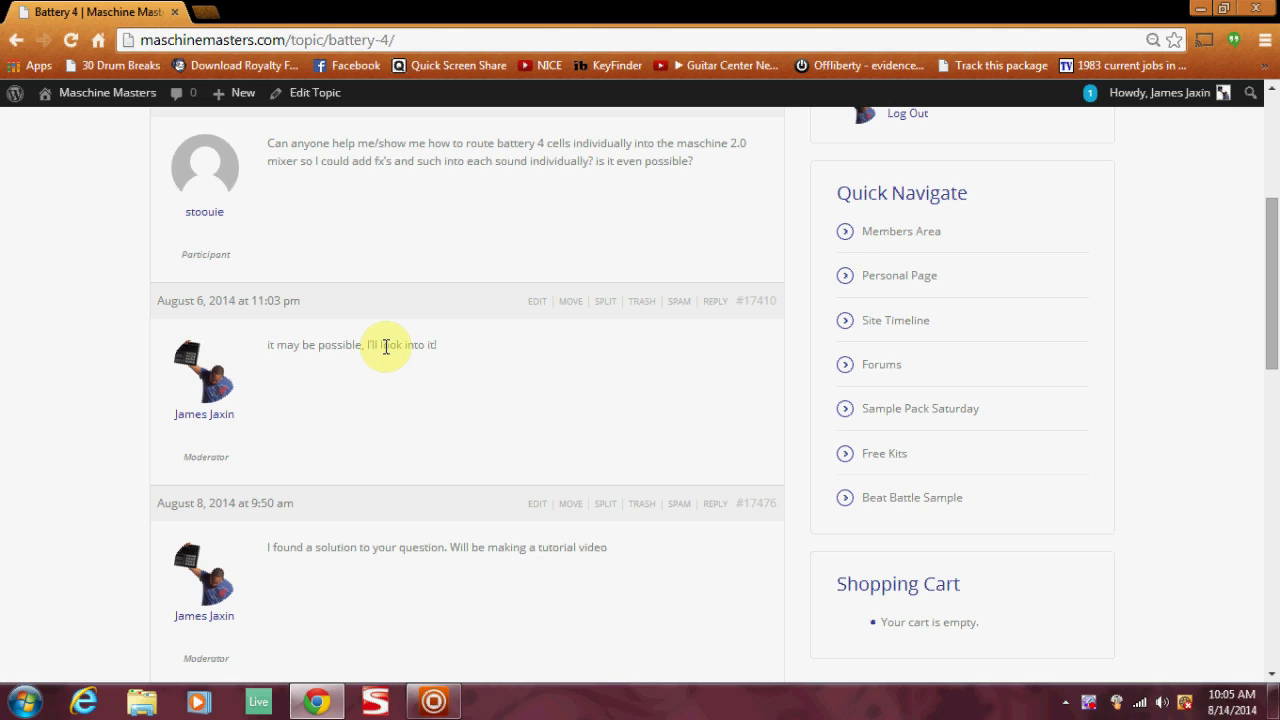
pyautogui.moveTo(515, 205)
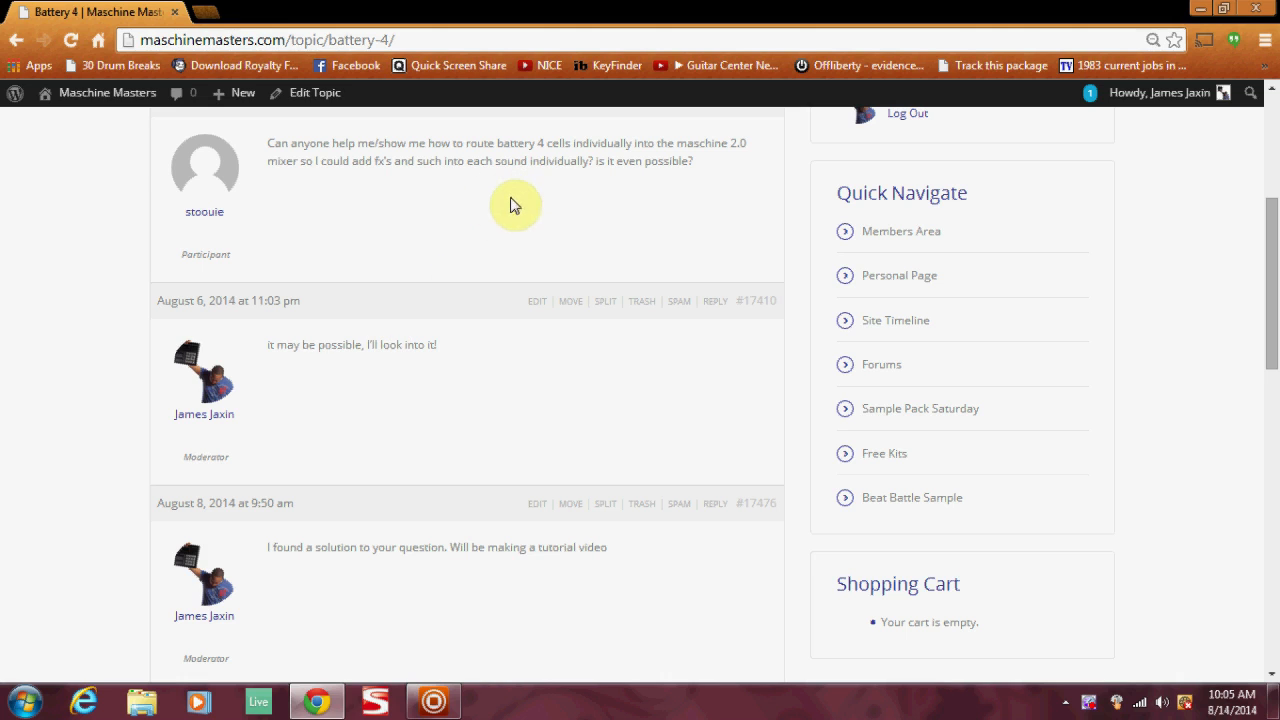
pyautogui.moveTo(407, 700)
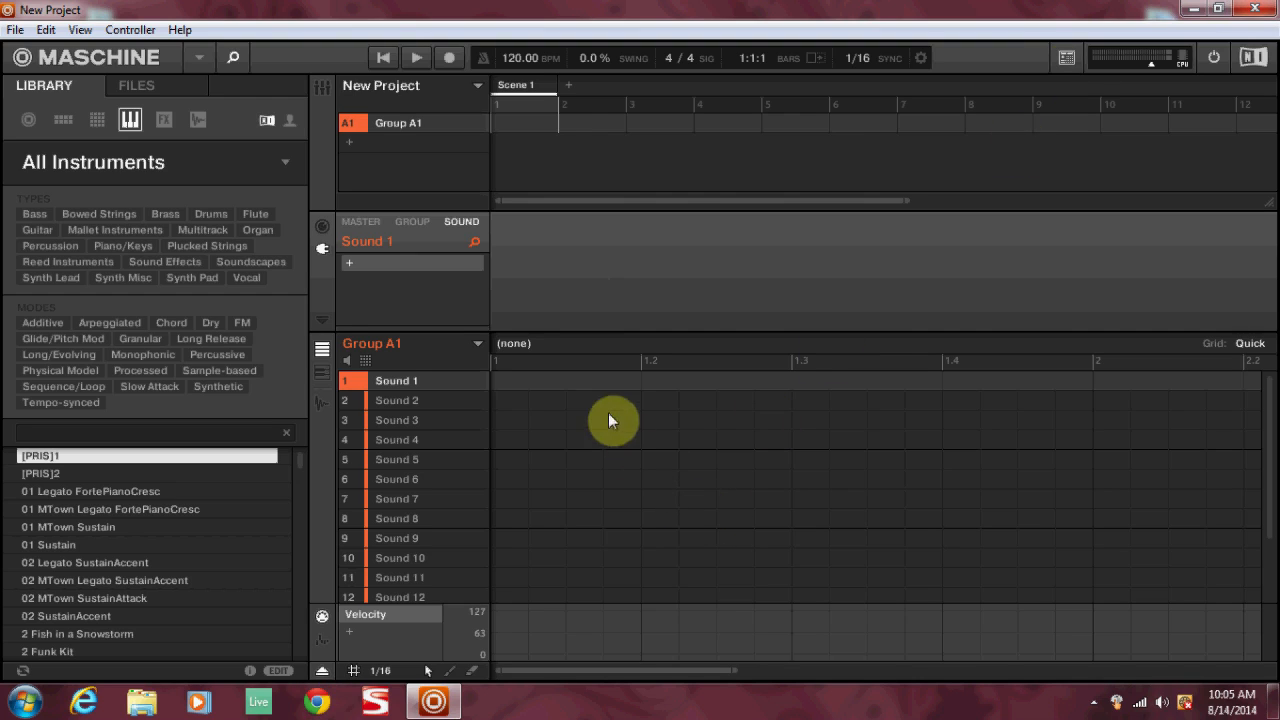
pyautogui.moveTo(448, 193)
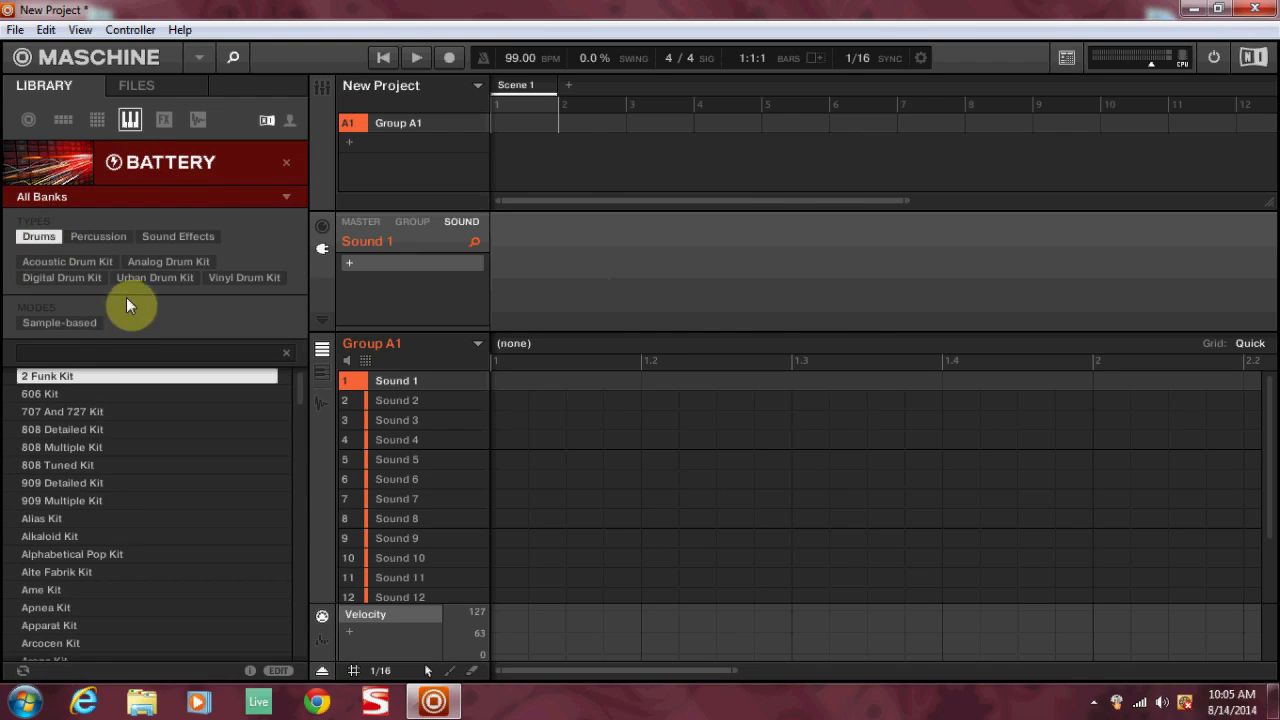
pyautogui.click(154, 277)
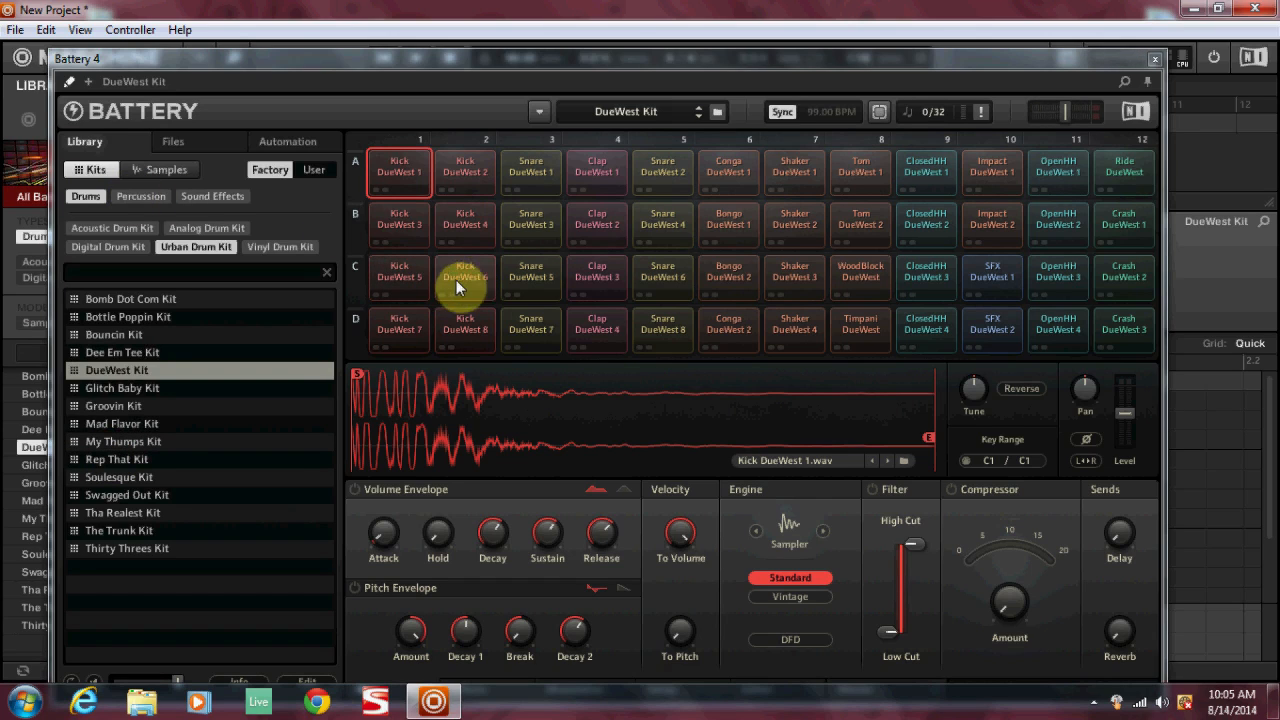
# Open the Kick DueWest 5 cell's context menu and hover its Output option
pyautogui.rightClick(465, 278)
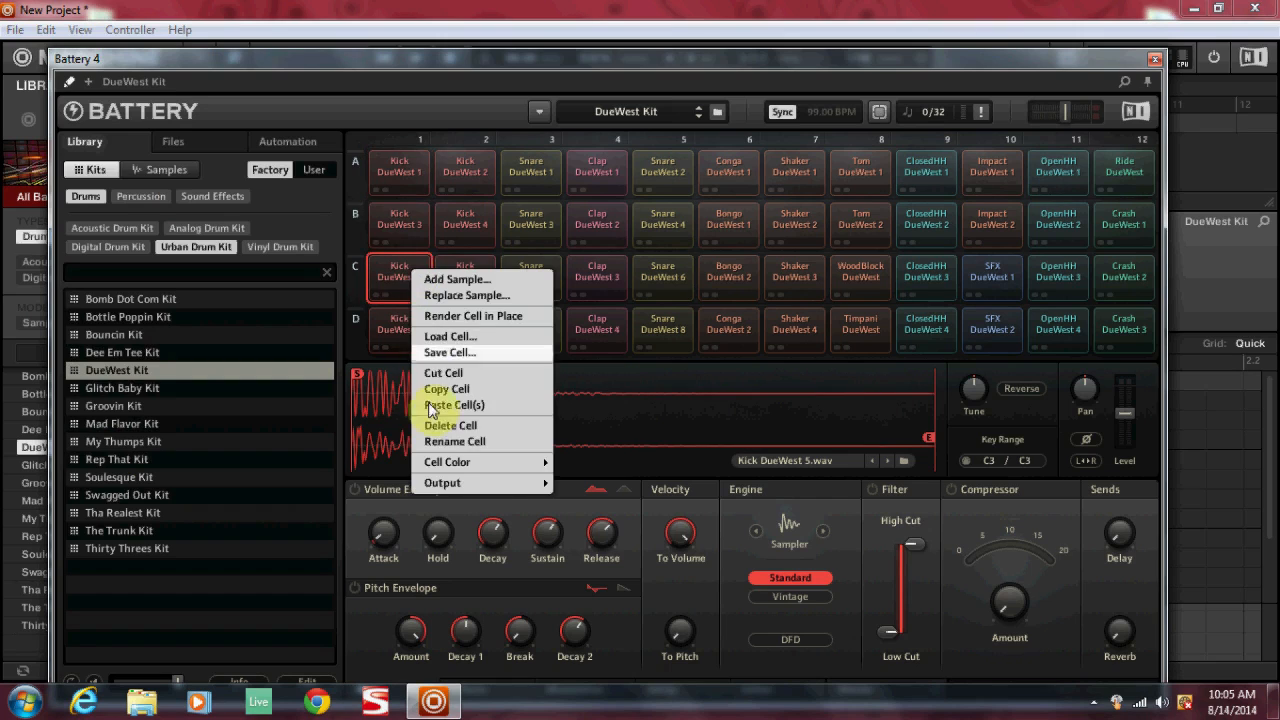
pyautogui.click(442, 483)
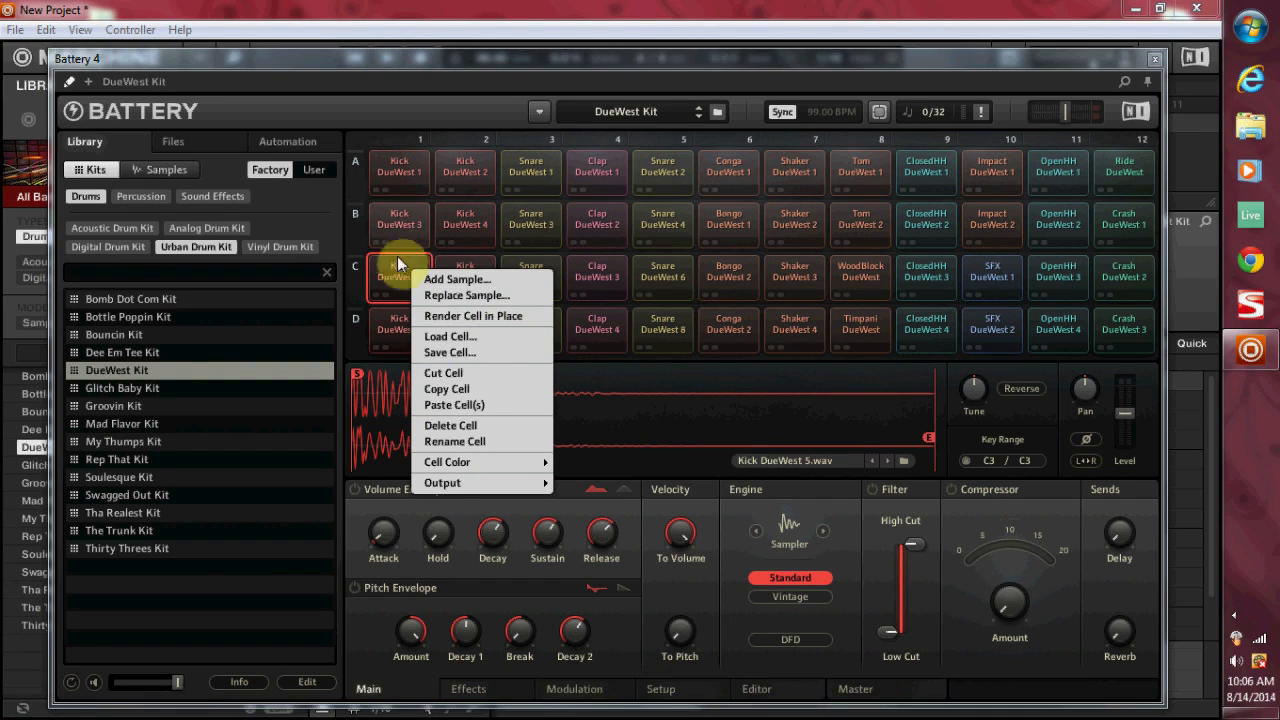
pyautogui.moveTo(568, 372)
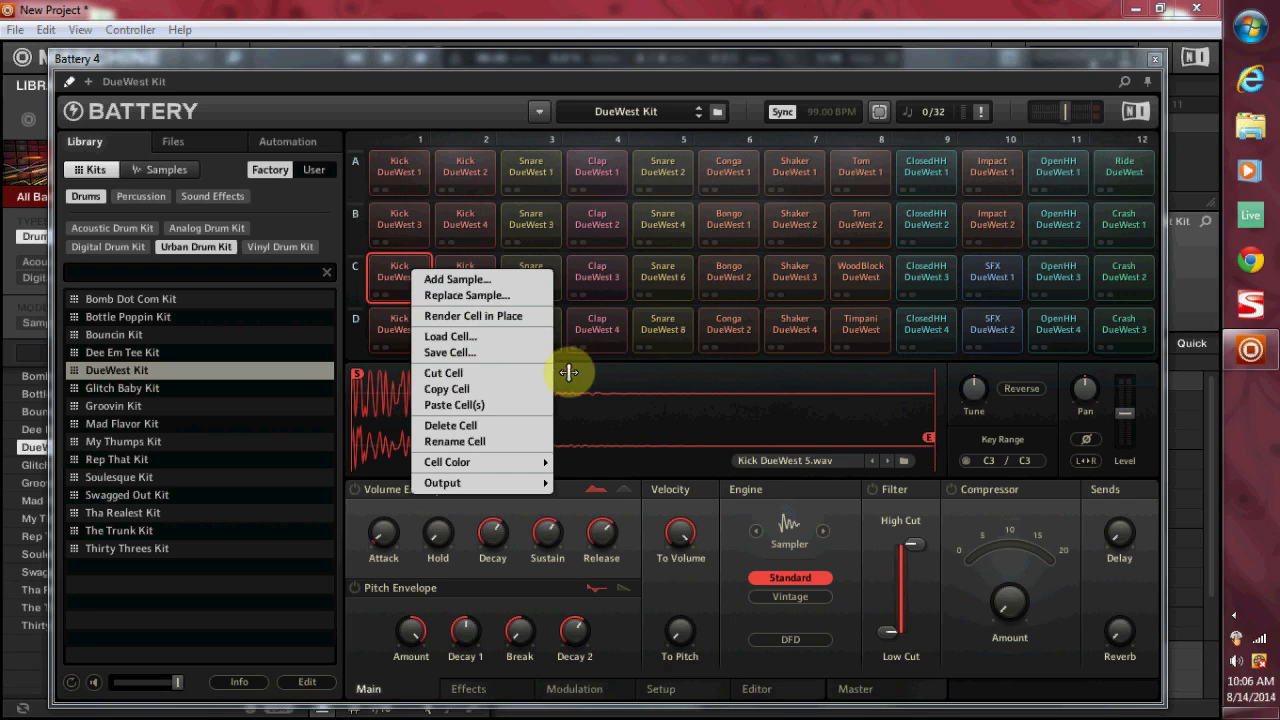
pyautogui.moveTo(1078, 22)
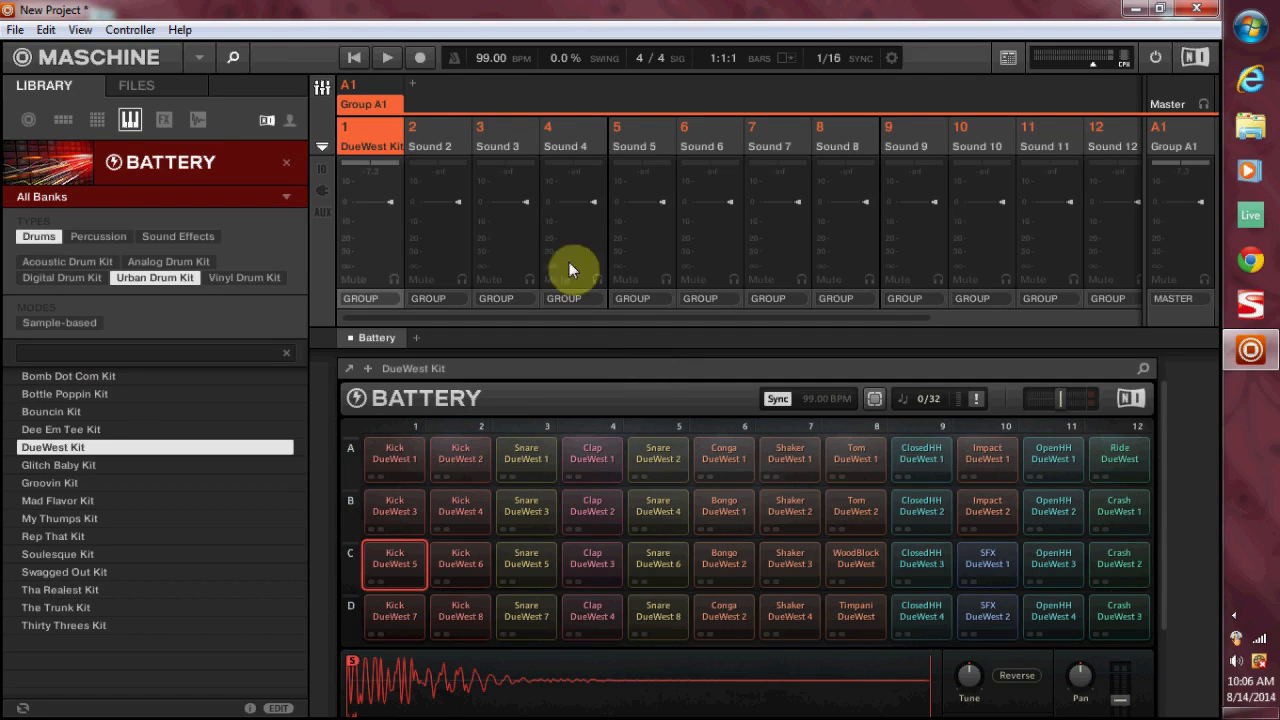
pyautogui.moveTo(548, 187)
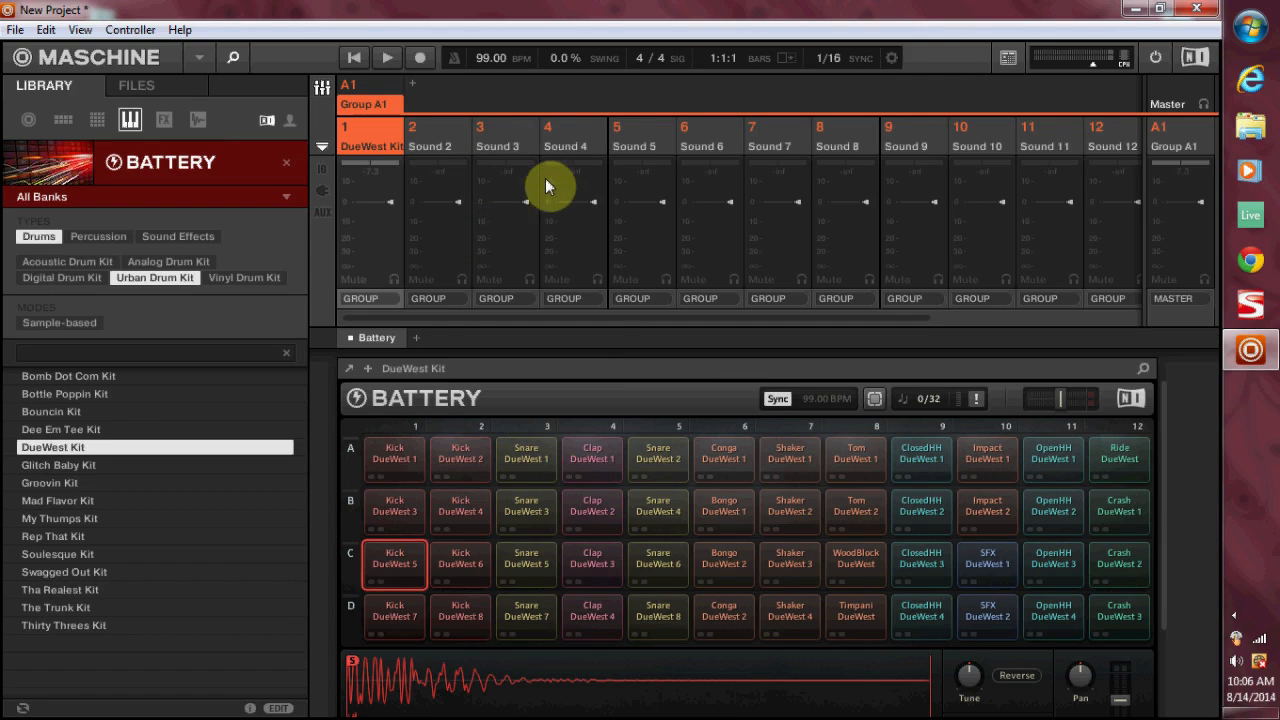
pyautogui.moveTo(483, 191)
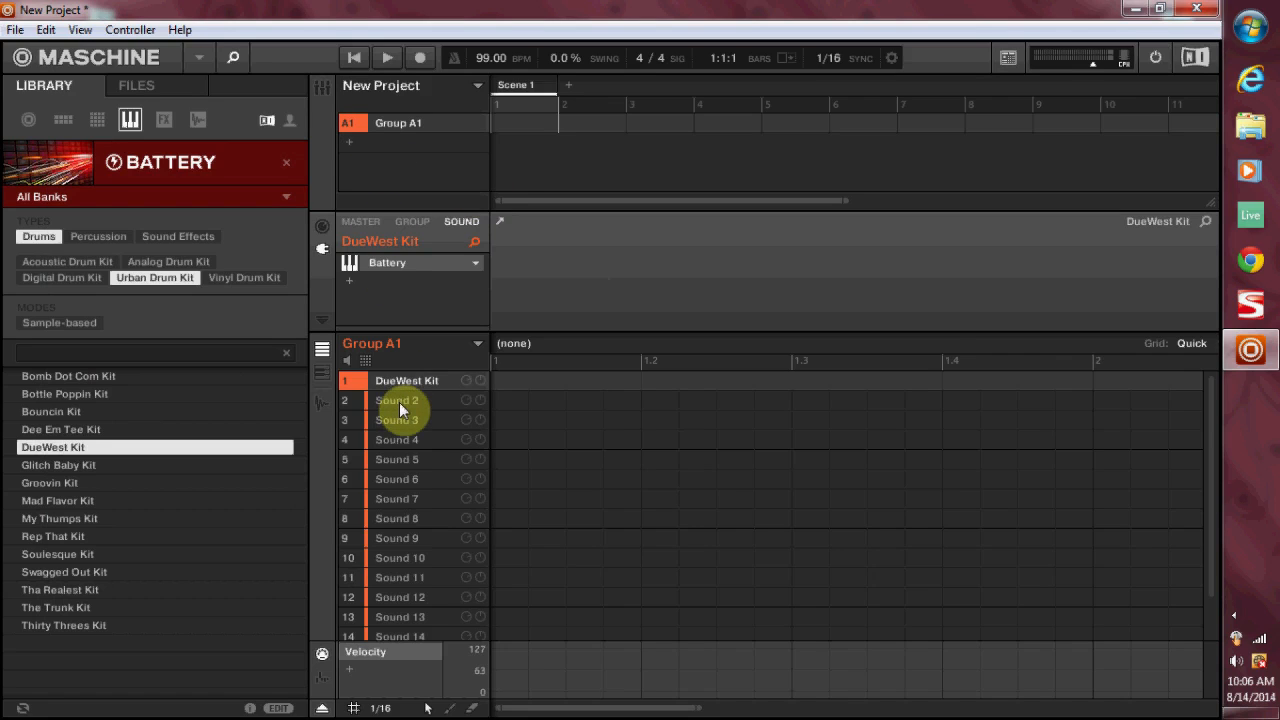
# Select Sound 3 in Group A1, then return to the DueWest Kit sound
pyautogui.click(398, 419)
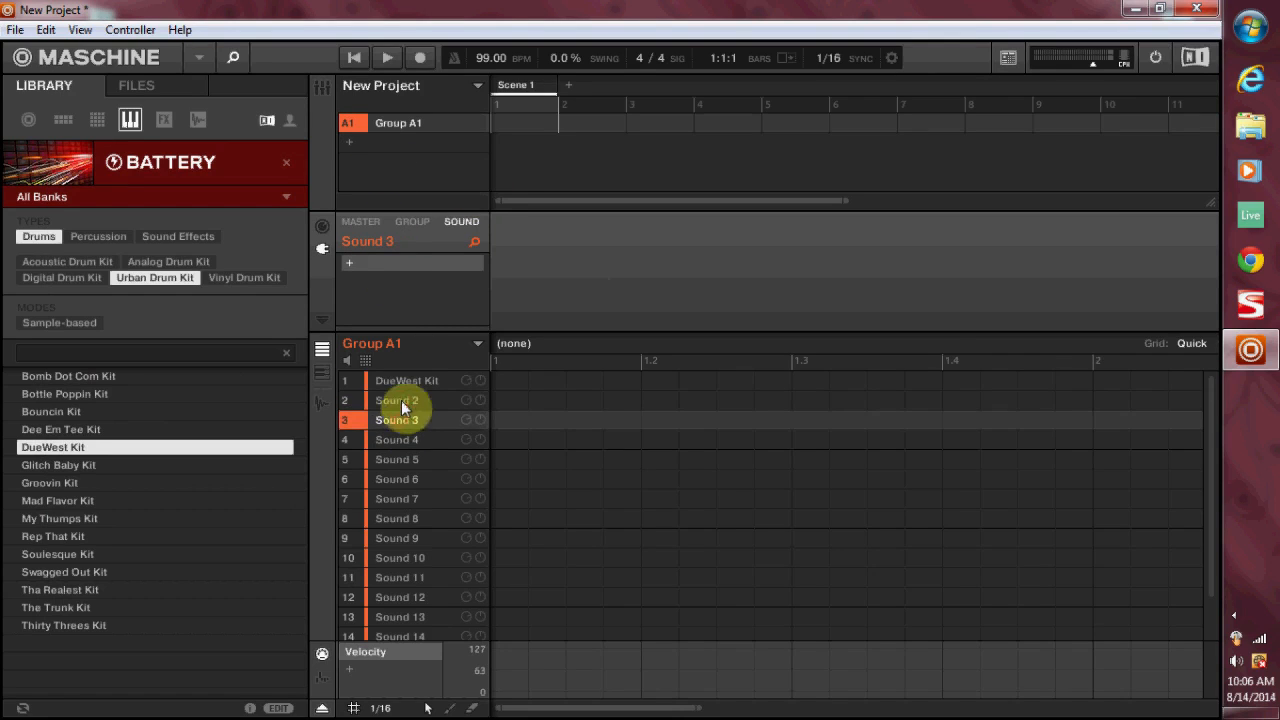
pyautogui.click(407, 380)
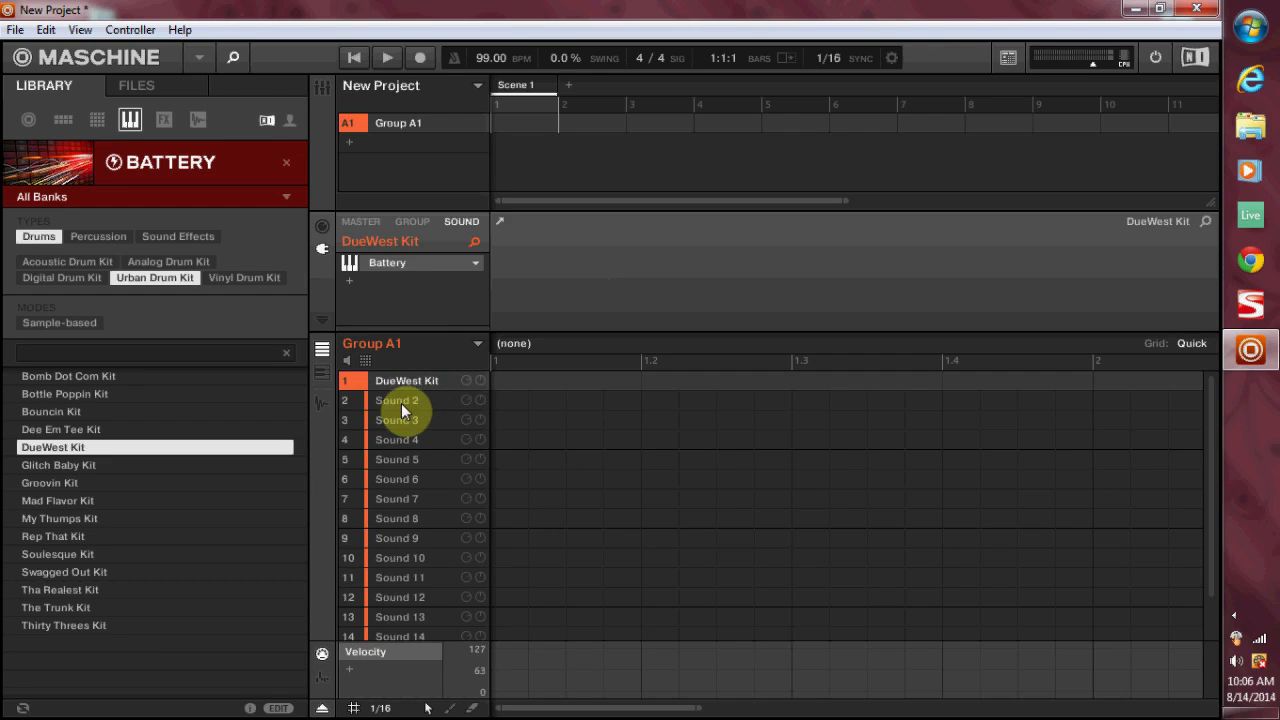
# Route Sound 2's MIDI output to destination S1 on channel 2
pyautogui.click(397, 400)
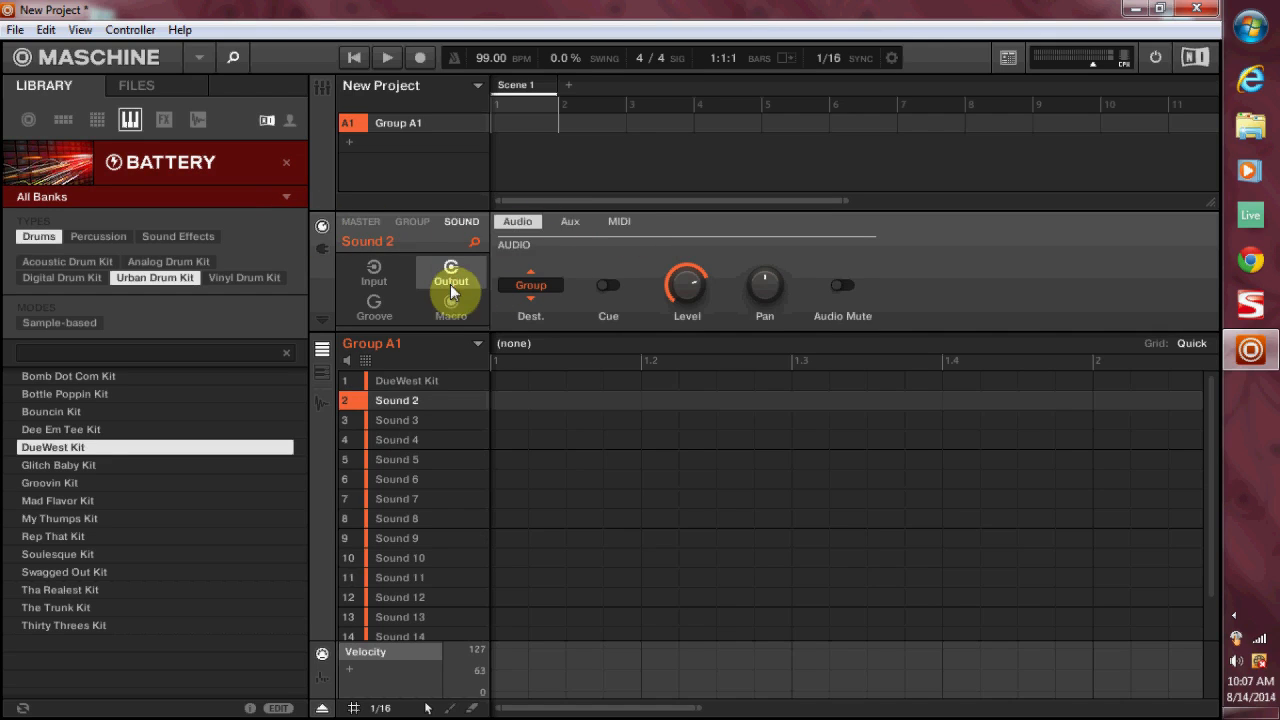
pyautogui.click(618, 221)
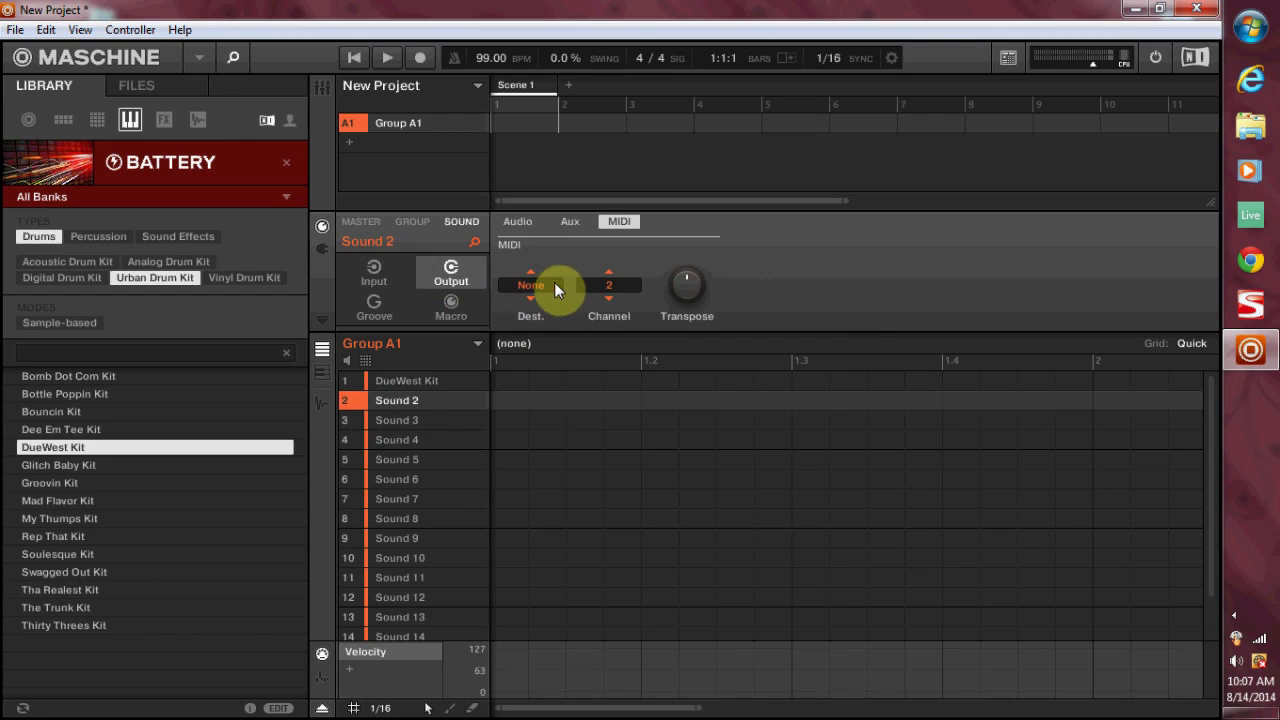
pyautogui.click(530, 285)
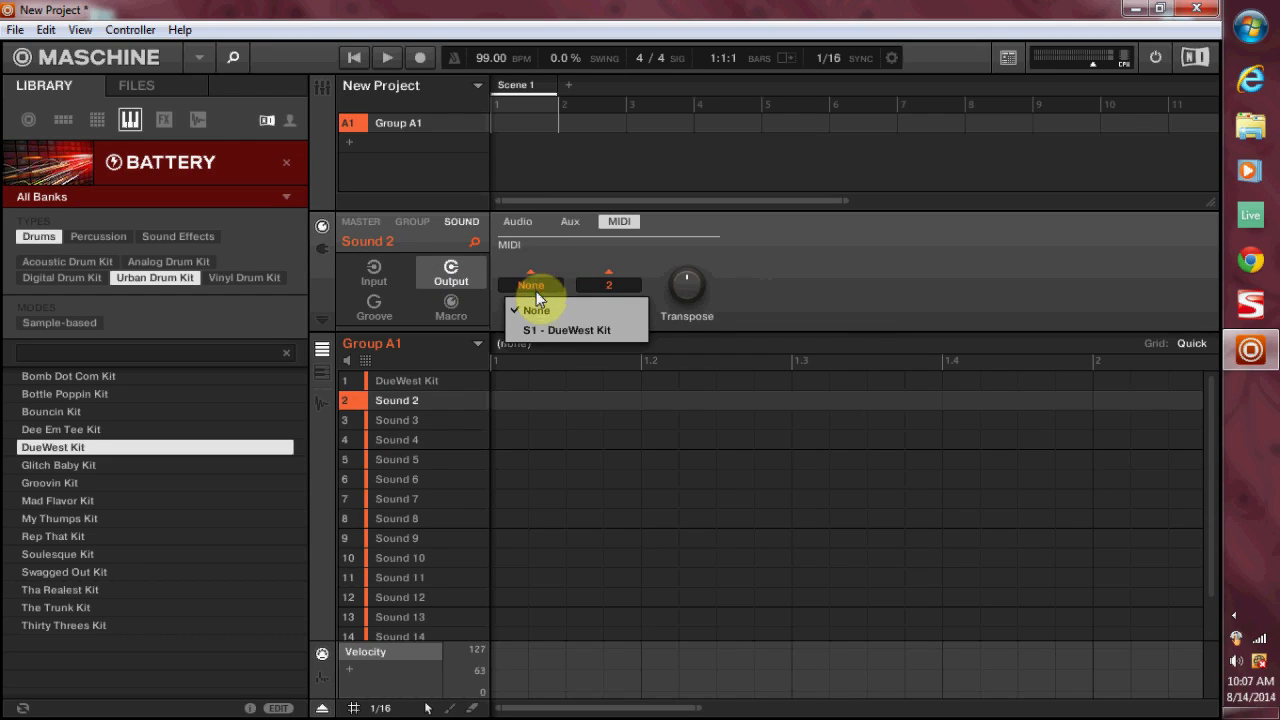
pyautogui.moveTo(558, 335)
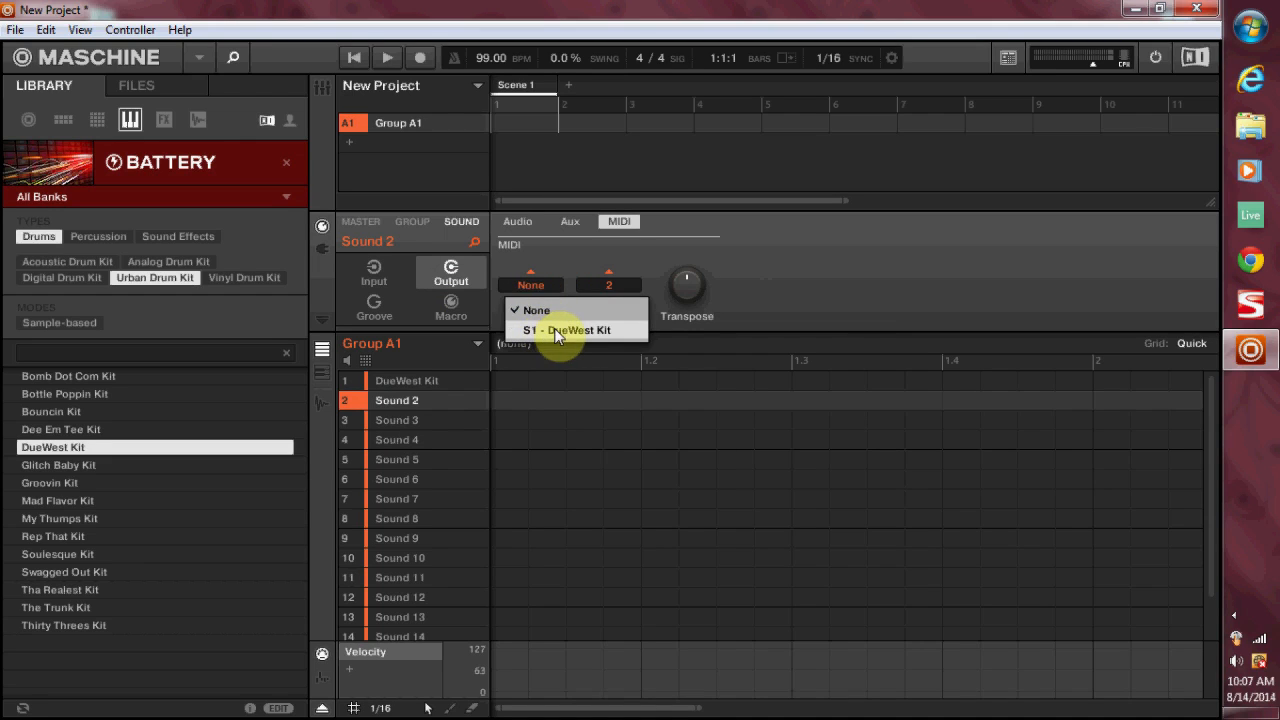
pyautogui.click(568, 330)
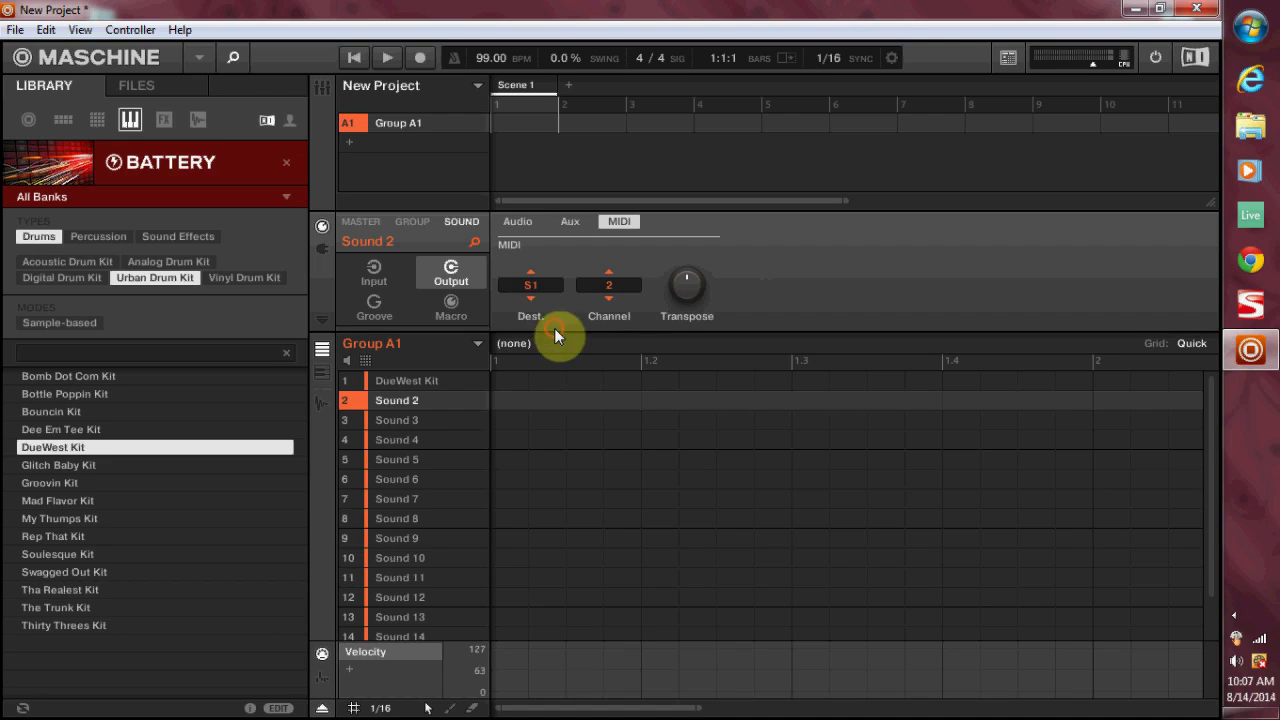
pyautogui.moveTo(461, 342)
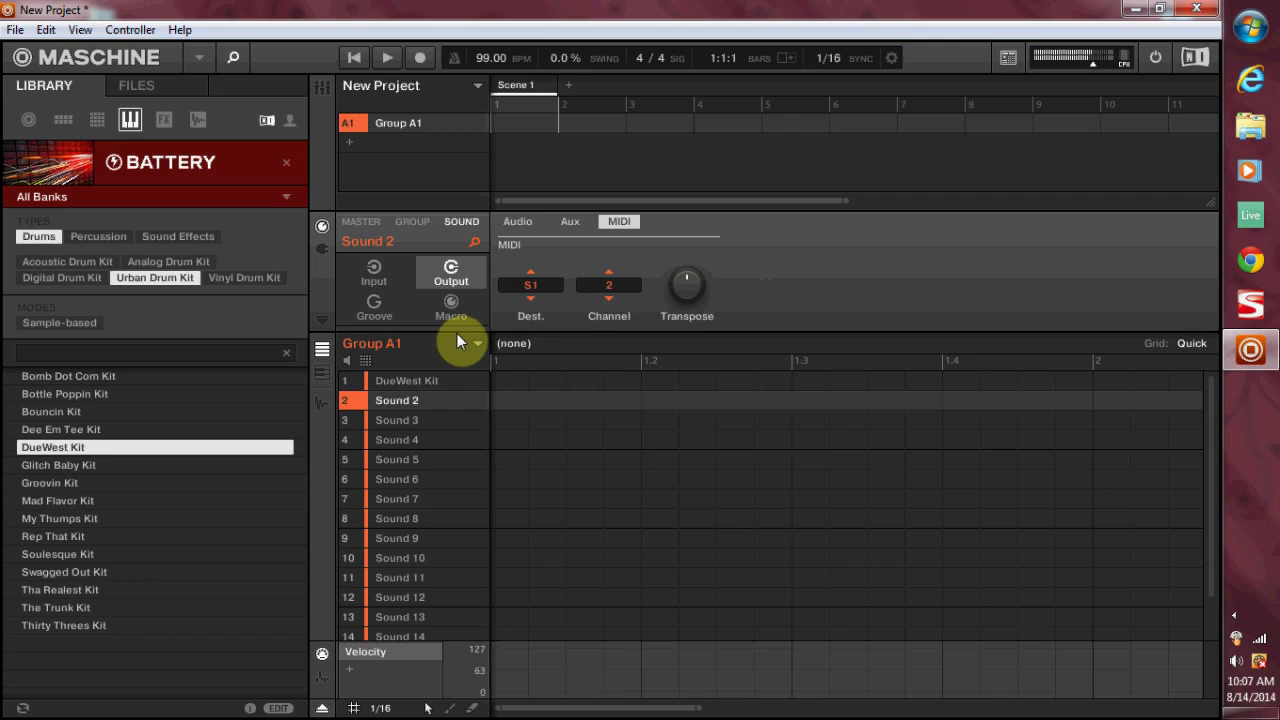
pyautogui.moveTo(452, 408)
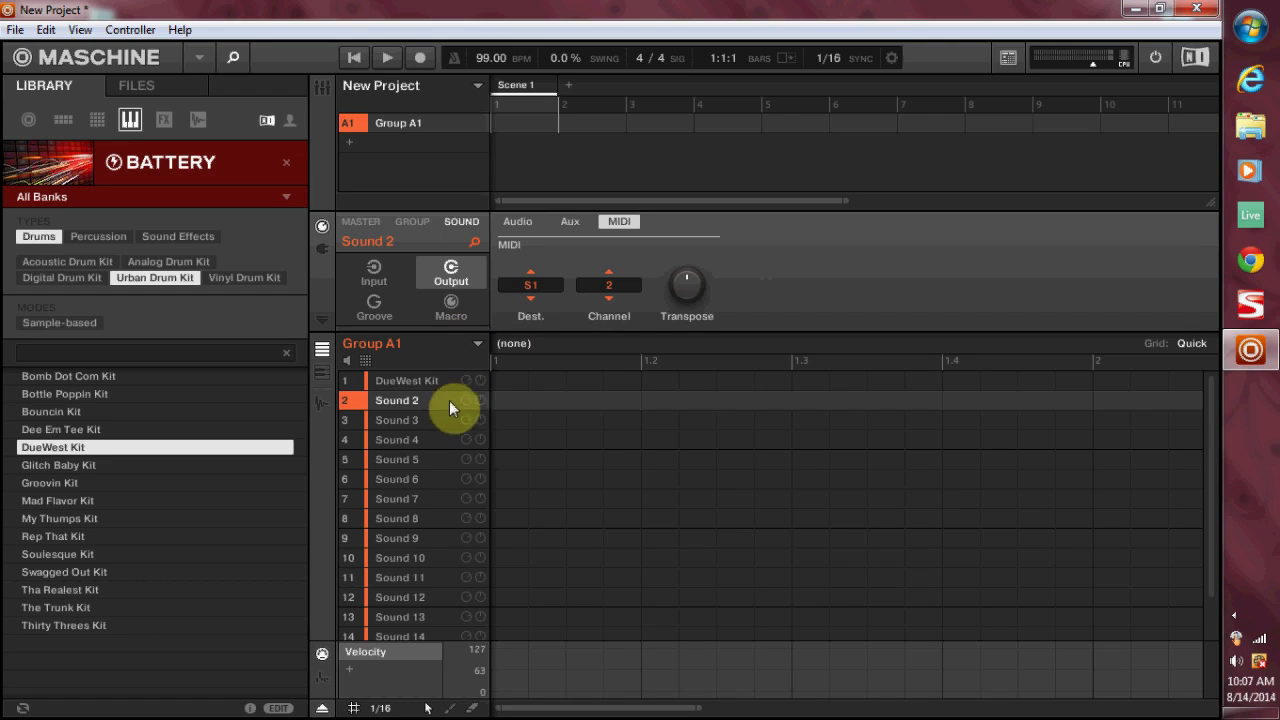
# Route Sound 3's MIDI output to destination S1 on channel 3
pyautogui.click(396, 419)
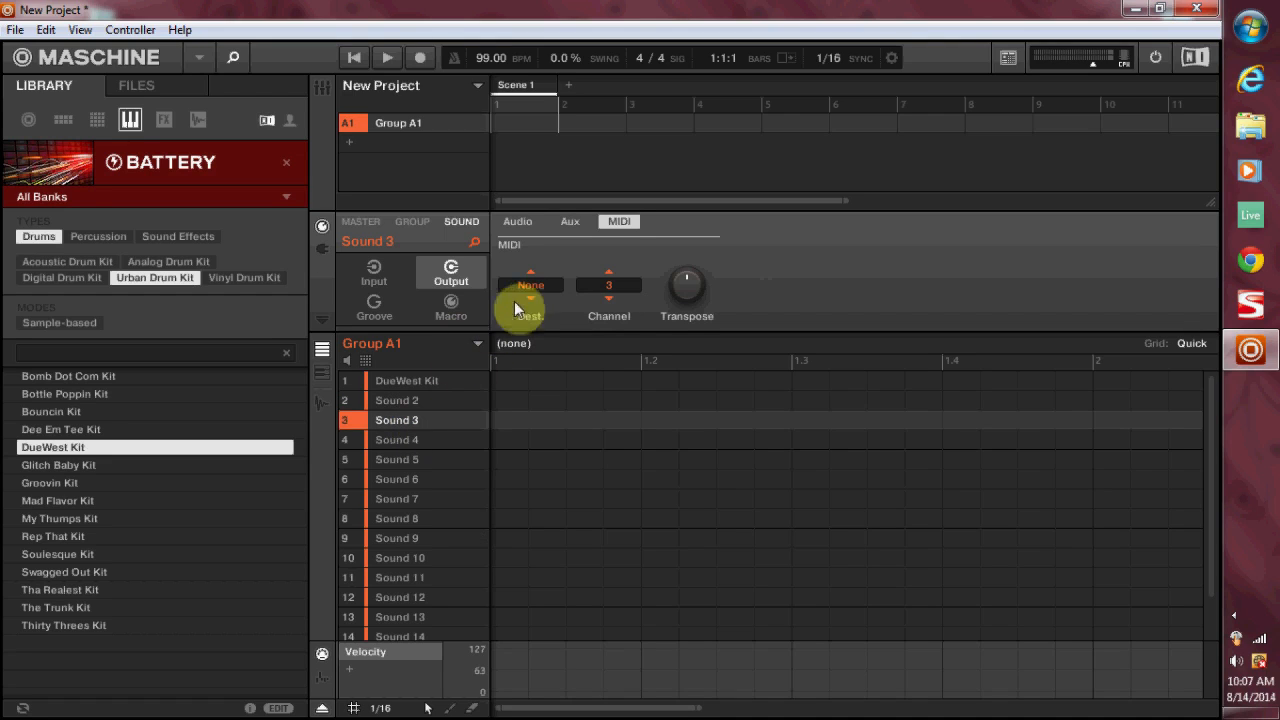
pyautogui.click(530, 285)
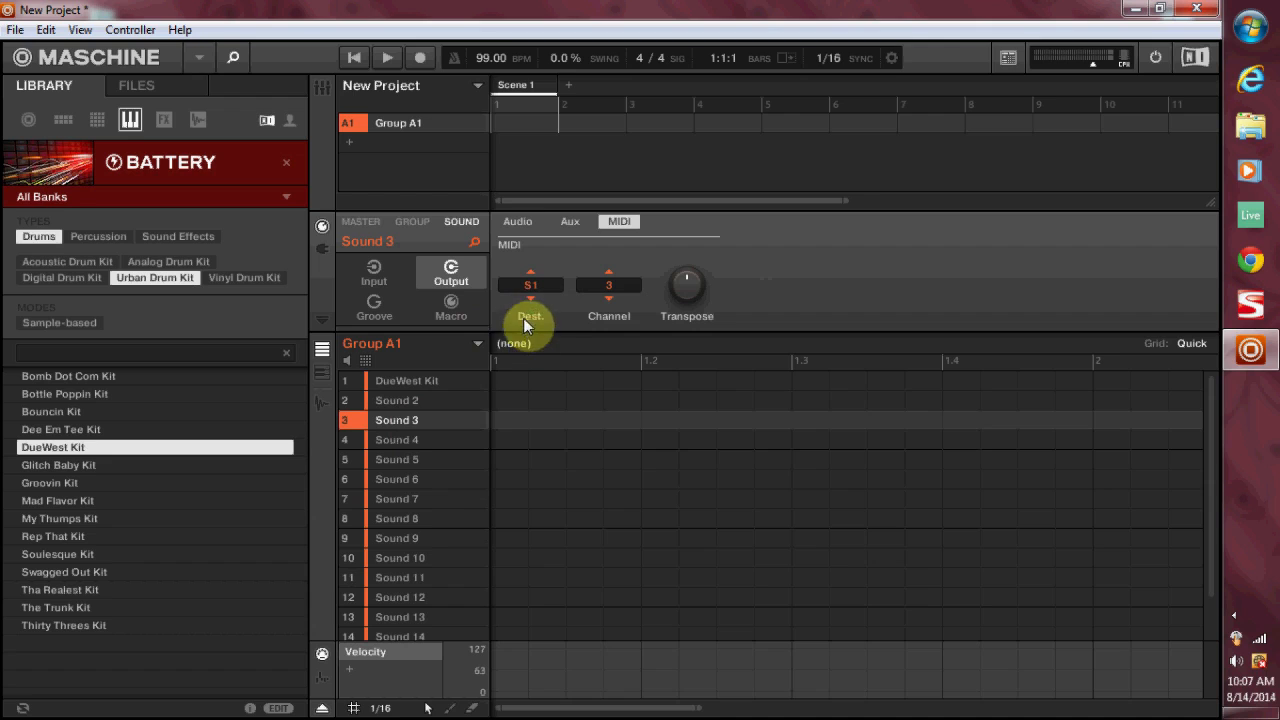
pyautogui.scroll(-3)
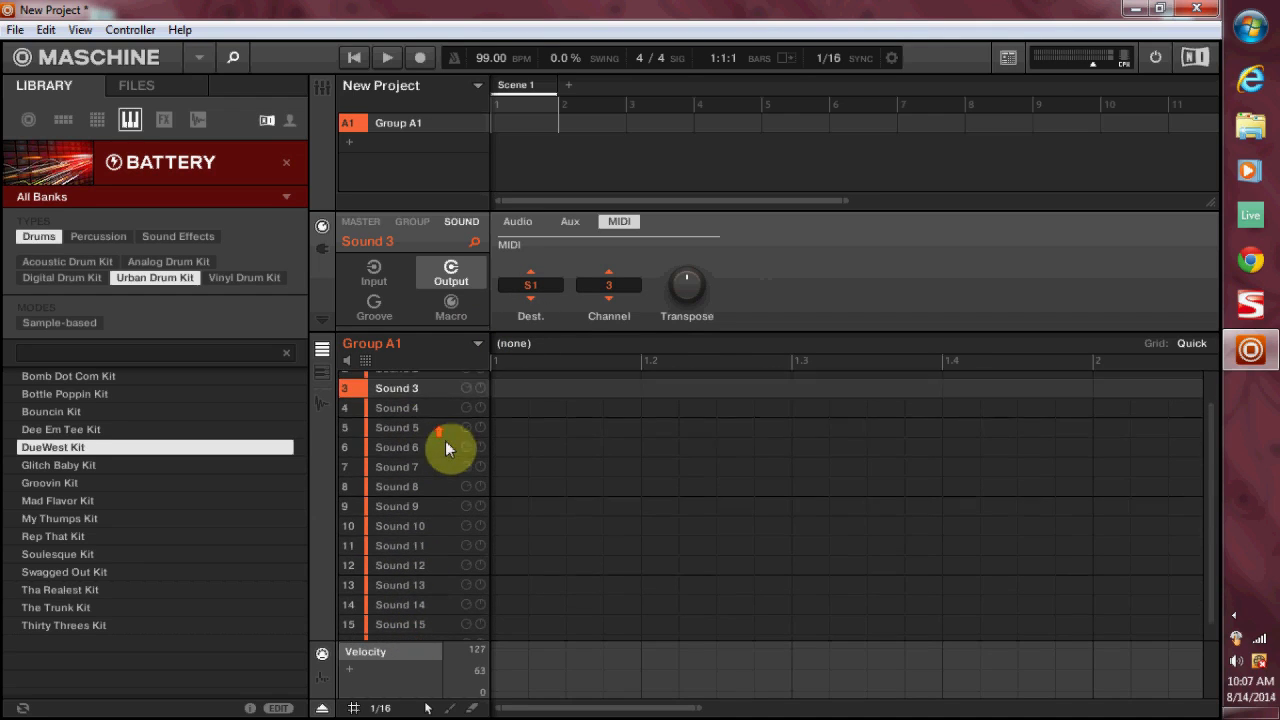
pyautogui.scroll(3)
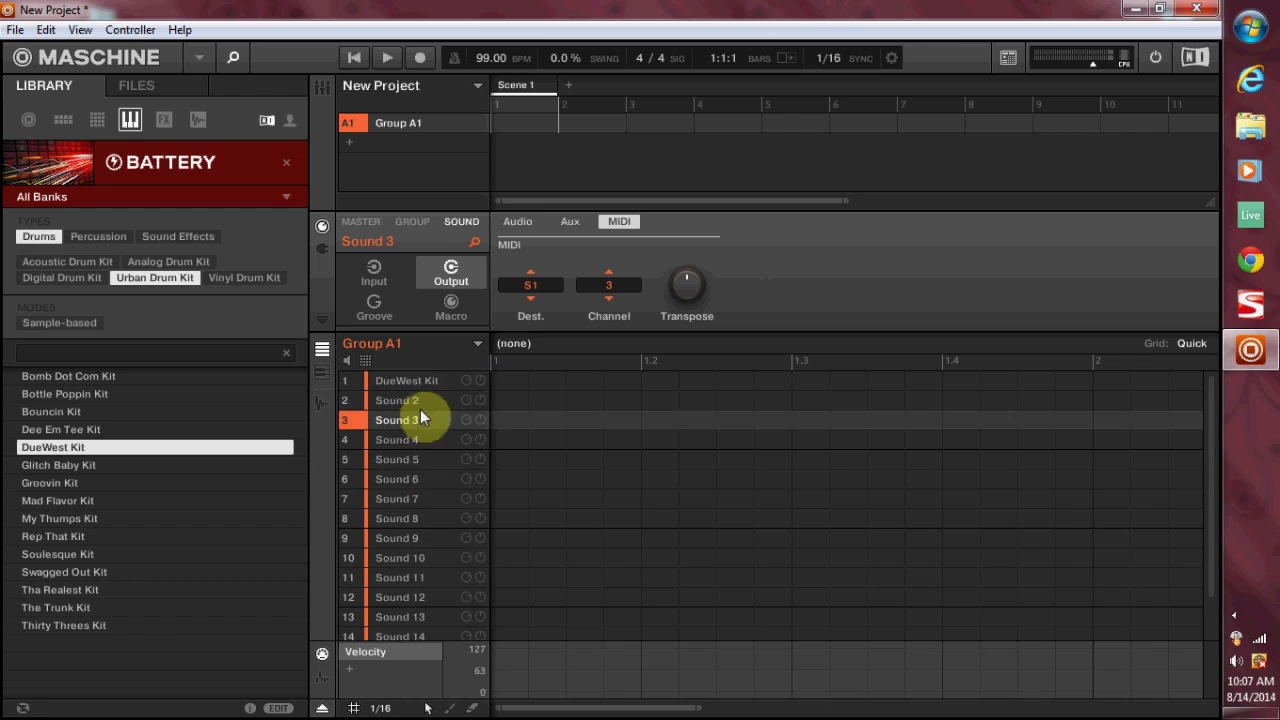
# Add Group B1, then check the DueWest Kit and Sound 2 output settings
pyautogui.click(349, 162)
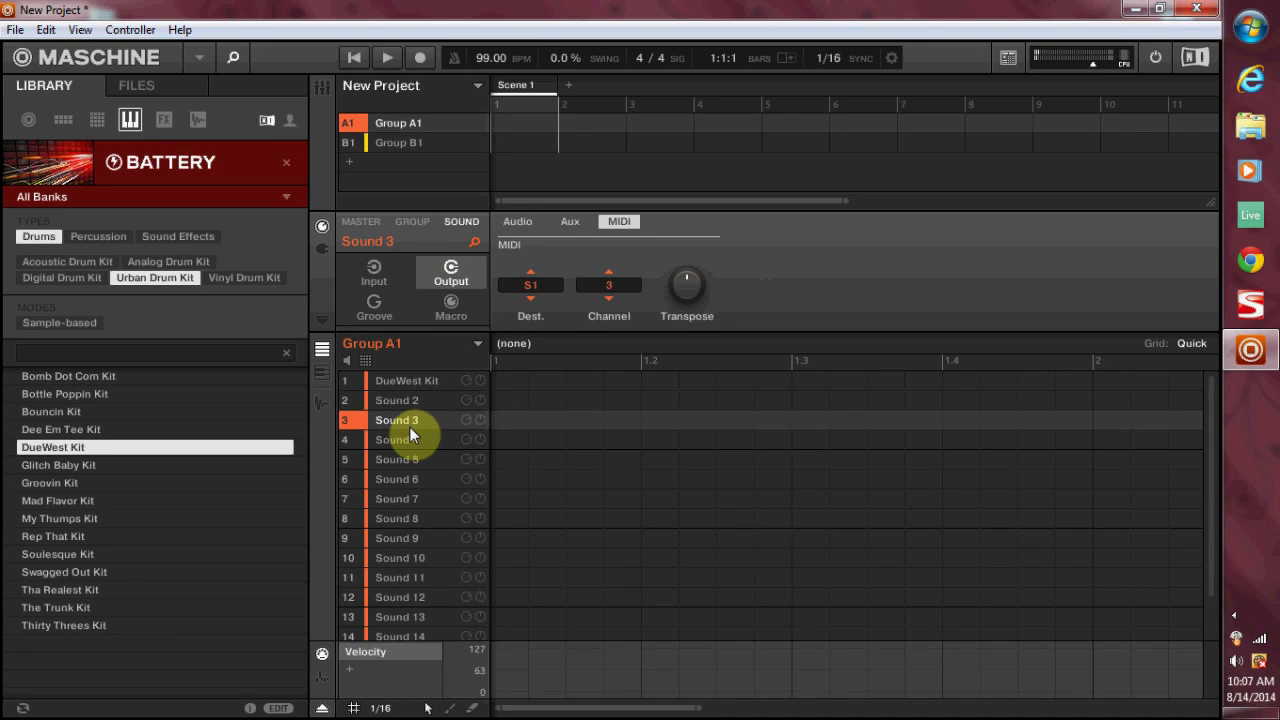
pyautogui.click(400, 380)
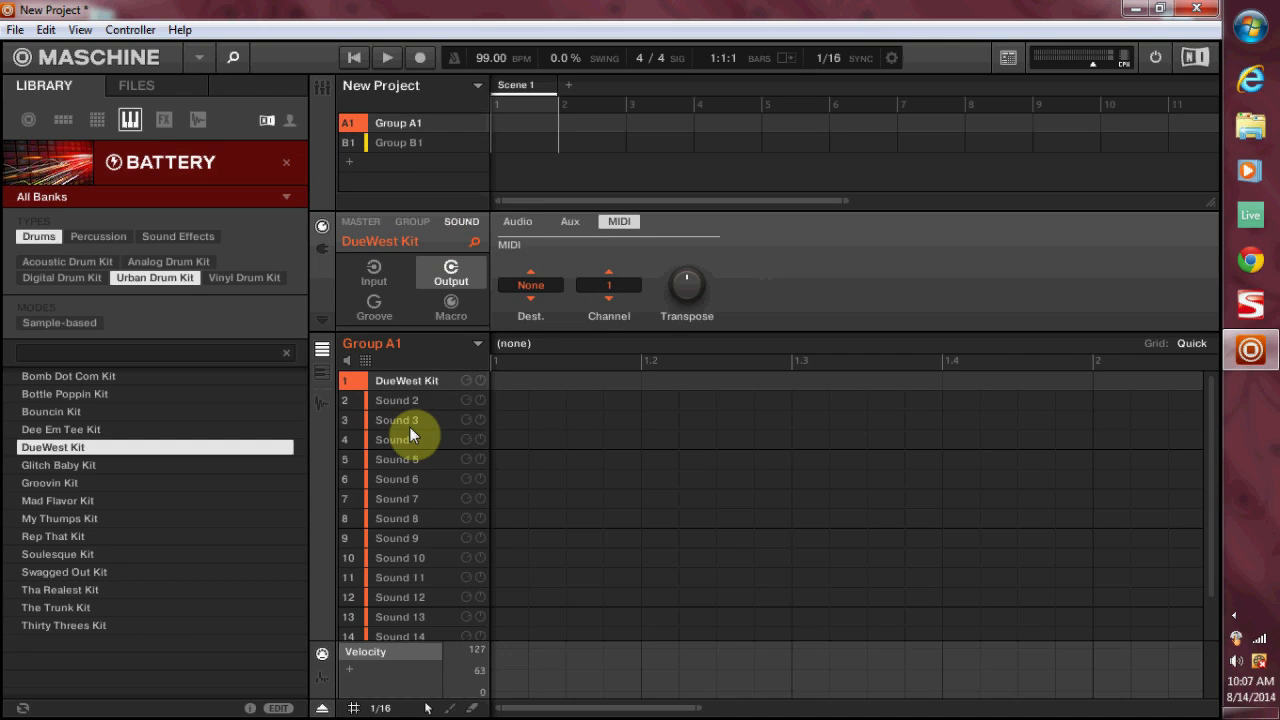
pyautogui.click(398, 400)
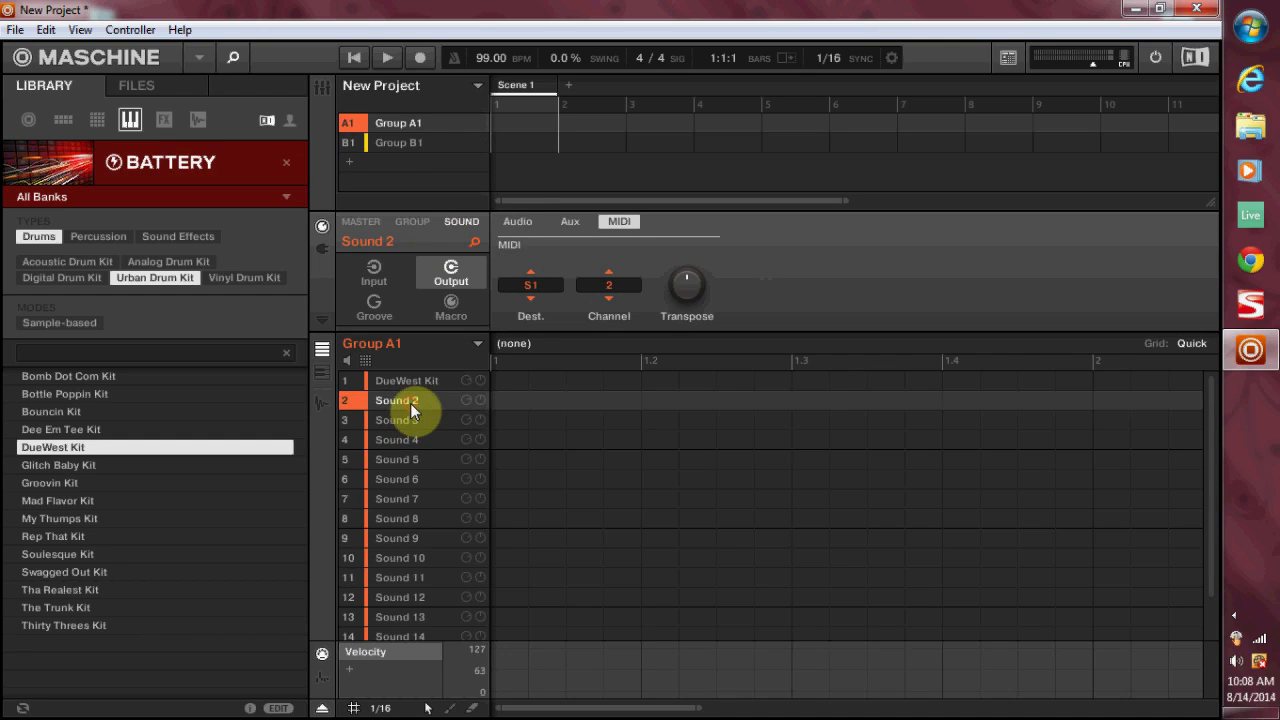
pyautogui.moveTo(251, 337)
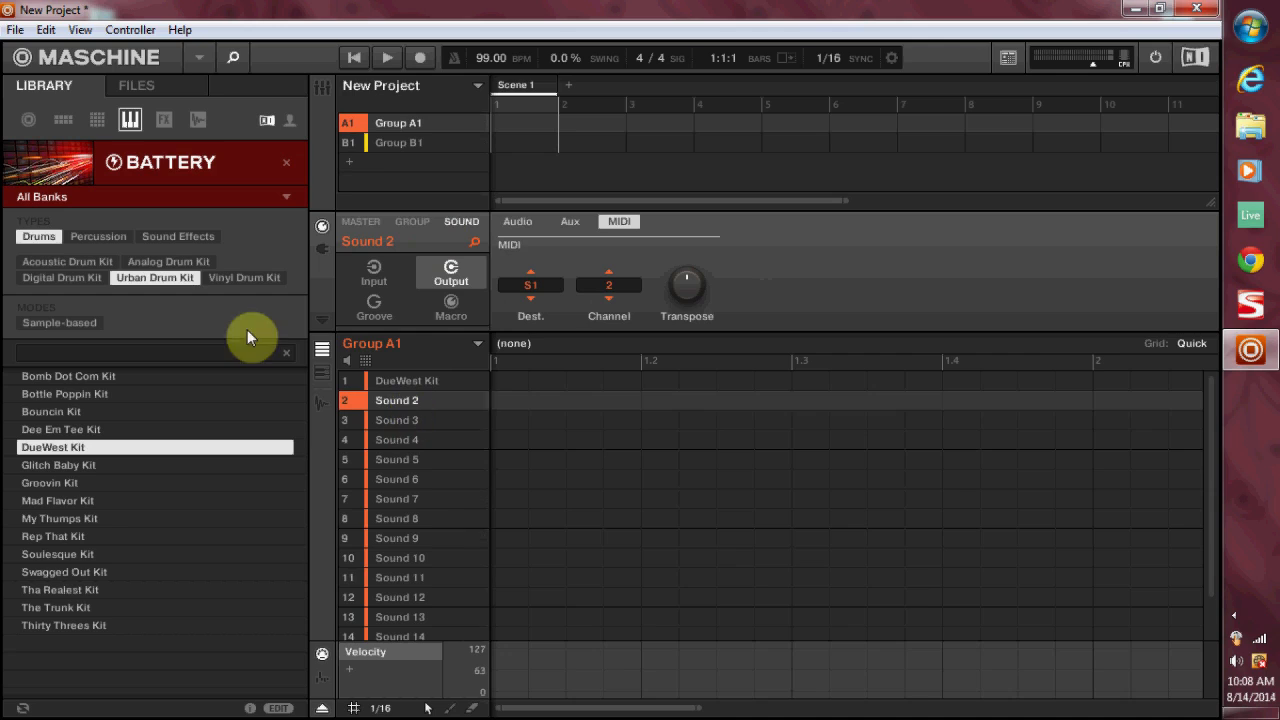
pyautogui.moveTo(408, 428)
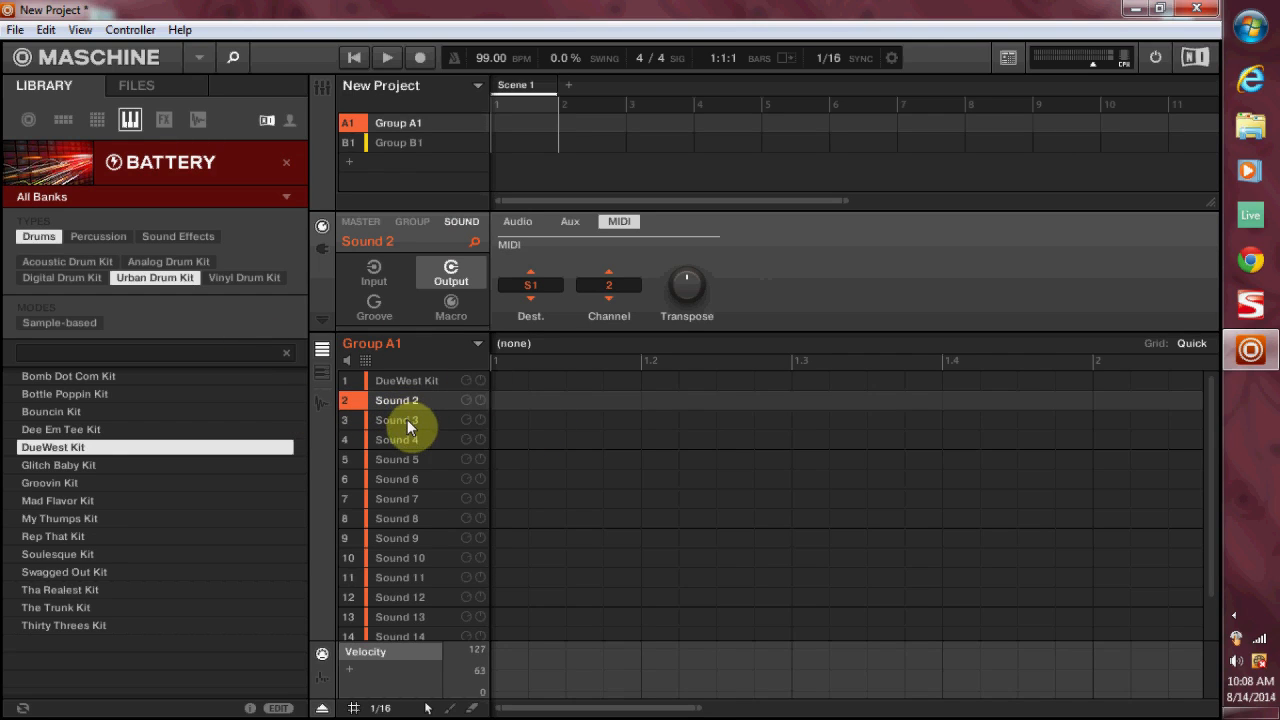
# Set Sound 3's audio input source to A1:S1 - Group A1: DueWest Kit-3
pyautogui.click(518, 221)
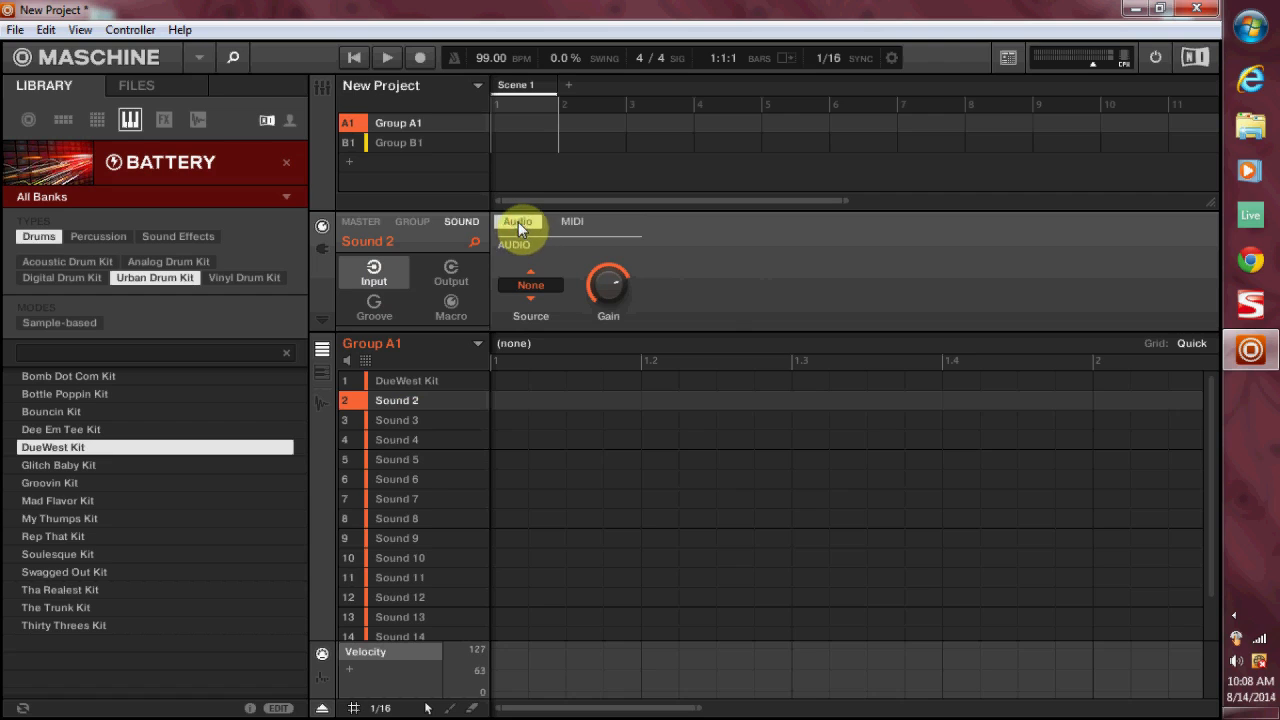
pyautogui.click(531, 285)
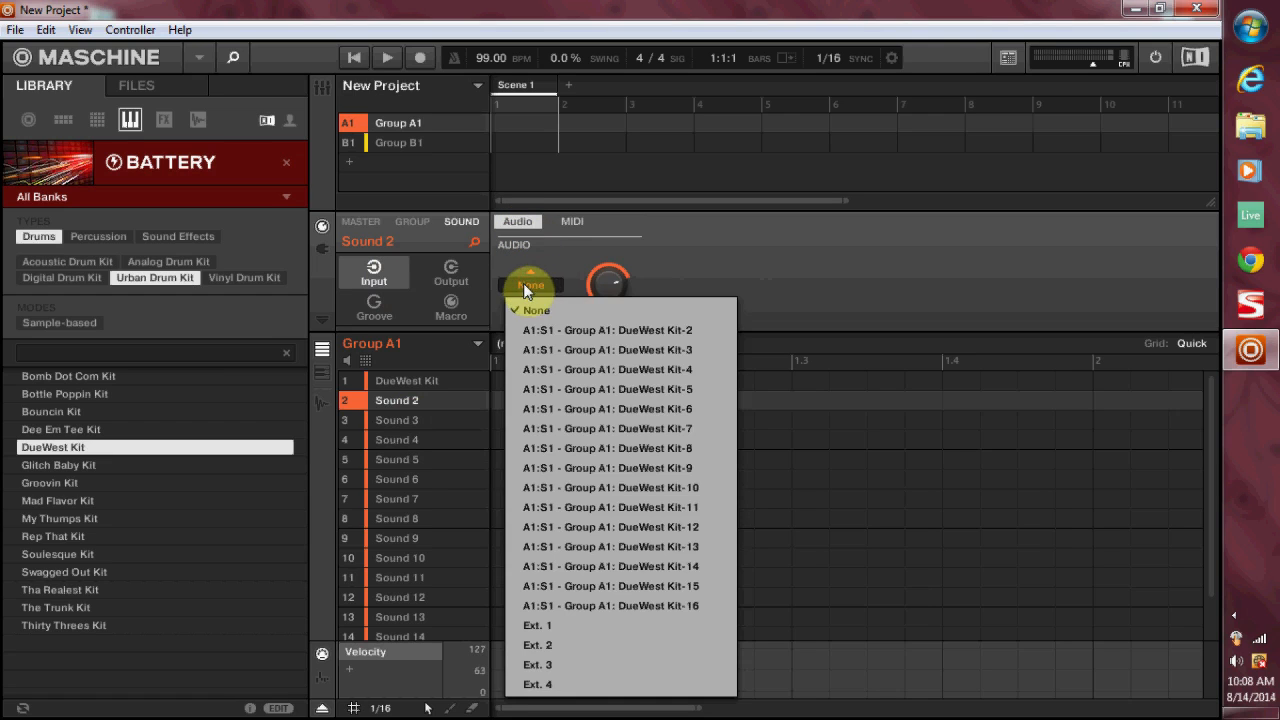
pyautogui.moveTo(690, 335)
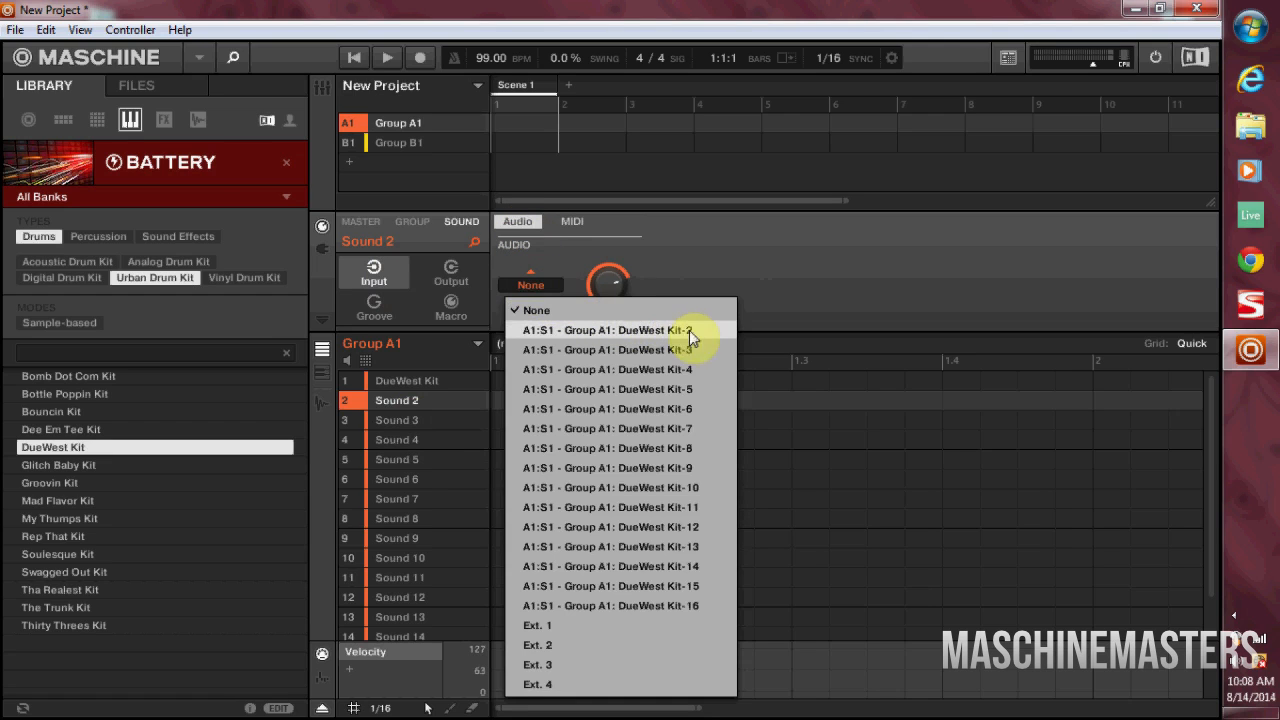
pyautogui.moveTo(690, 345)
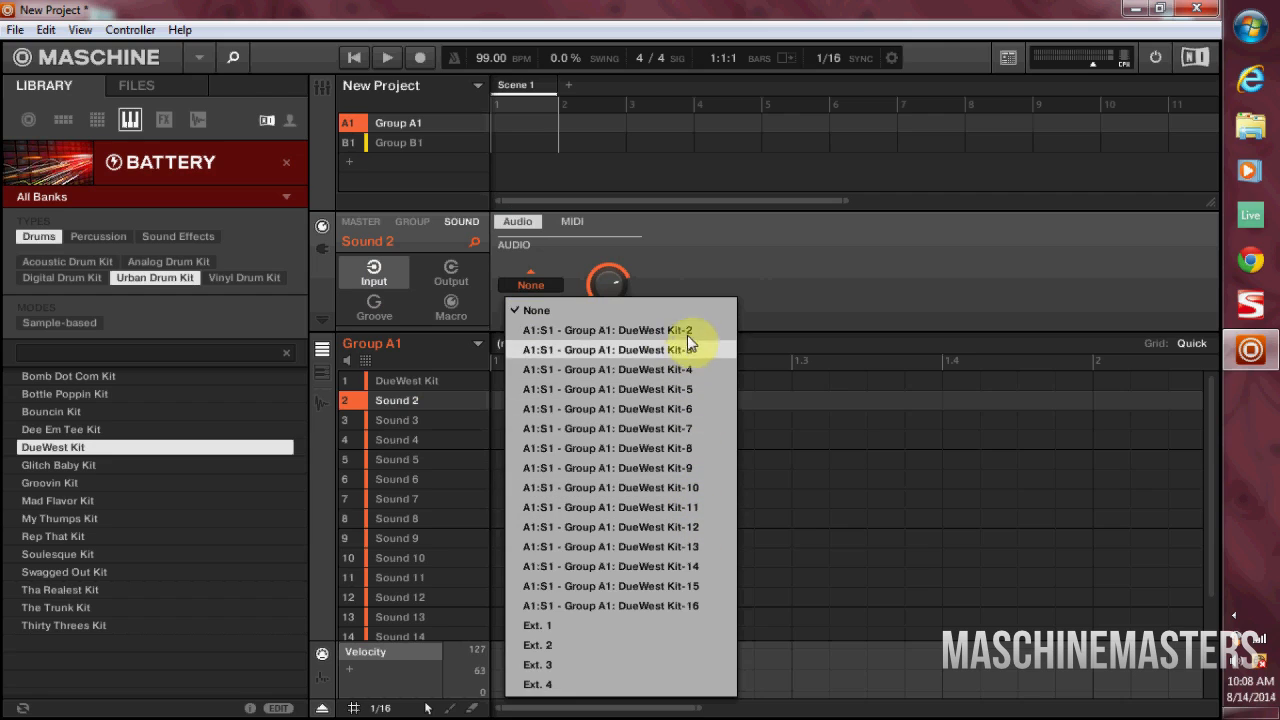
pyautogui.moveTo(690, 330)
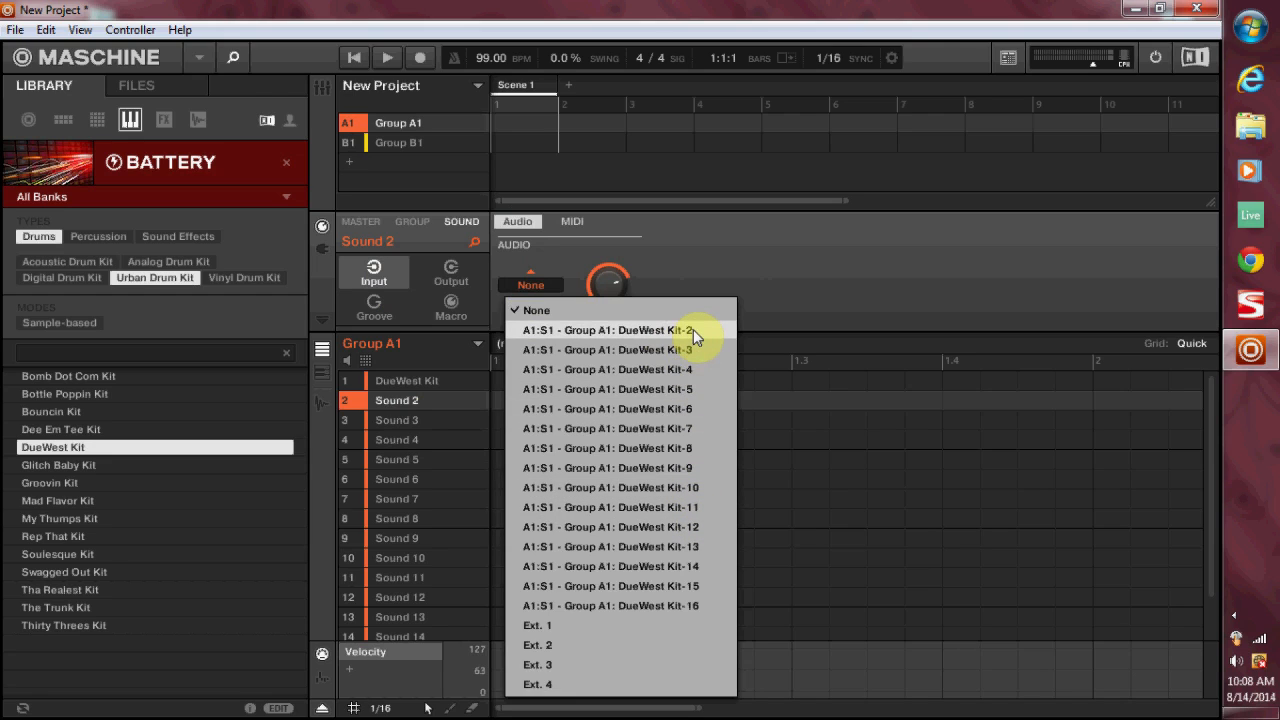
pyautogui.moveTo(710, 586)
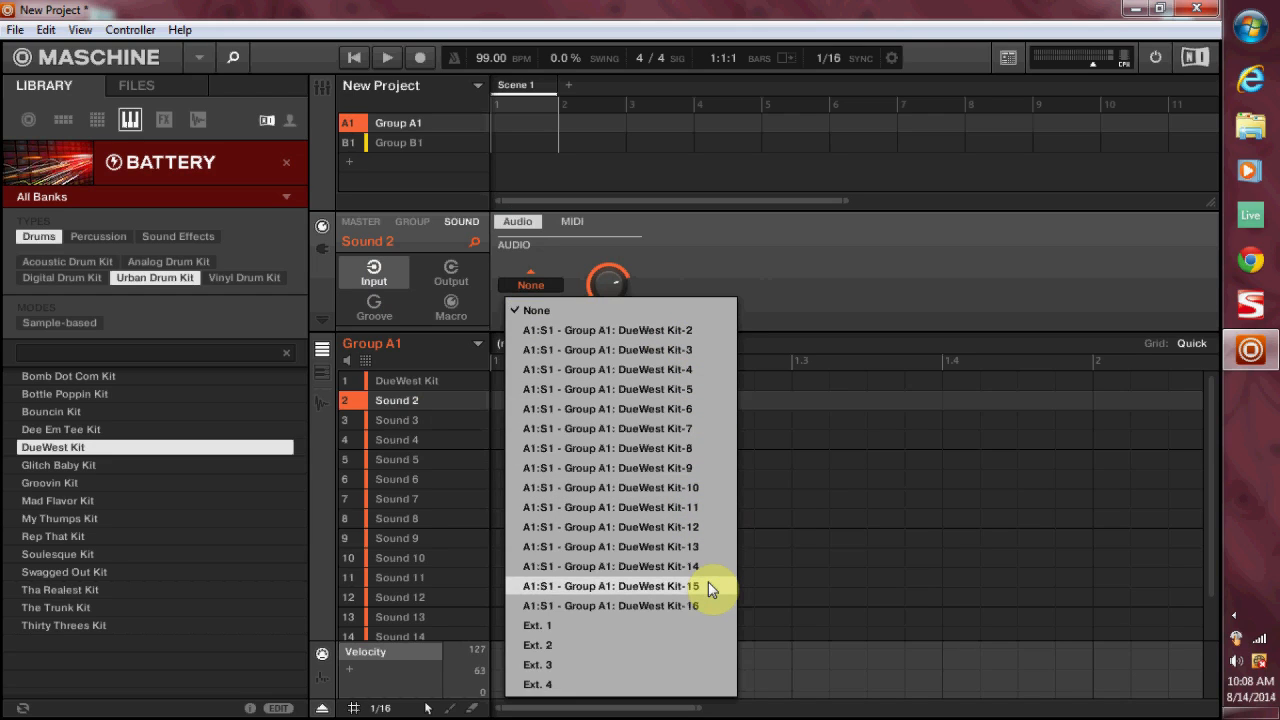
pyautogui.moveTo(600, 408)
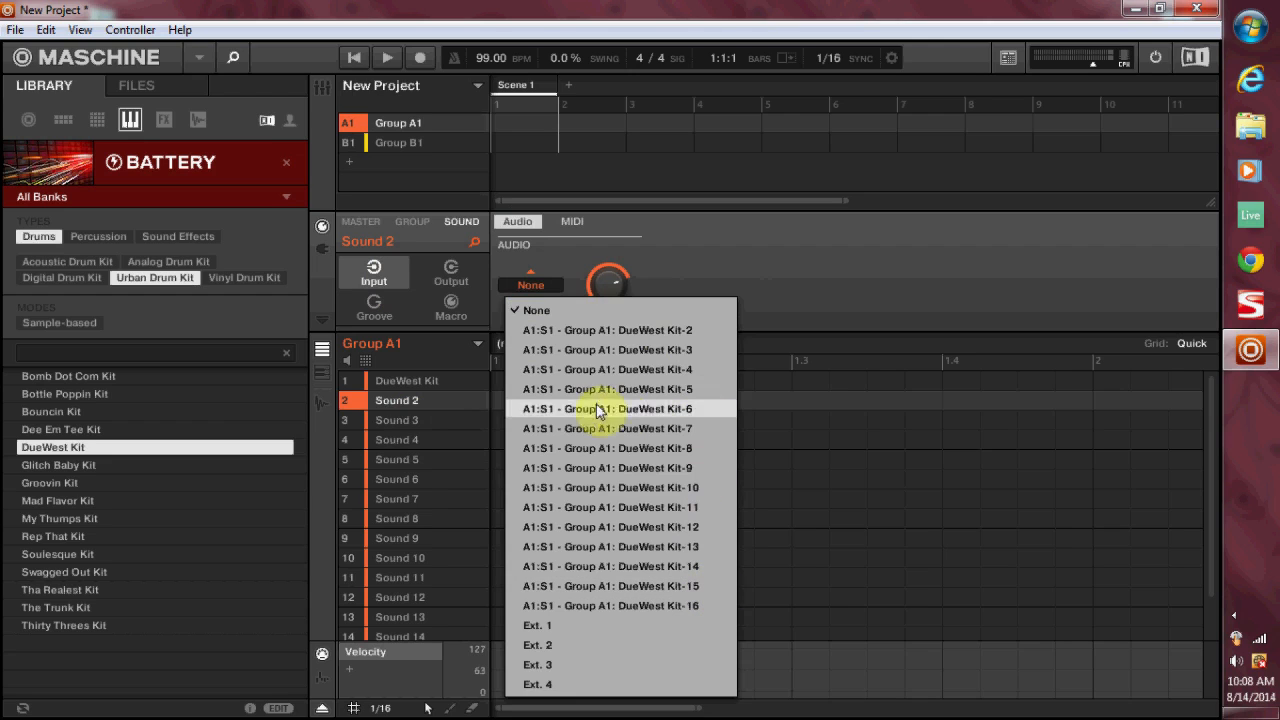
pyautogui.click(607, 330)
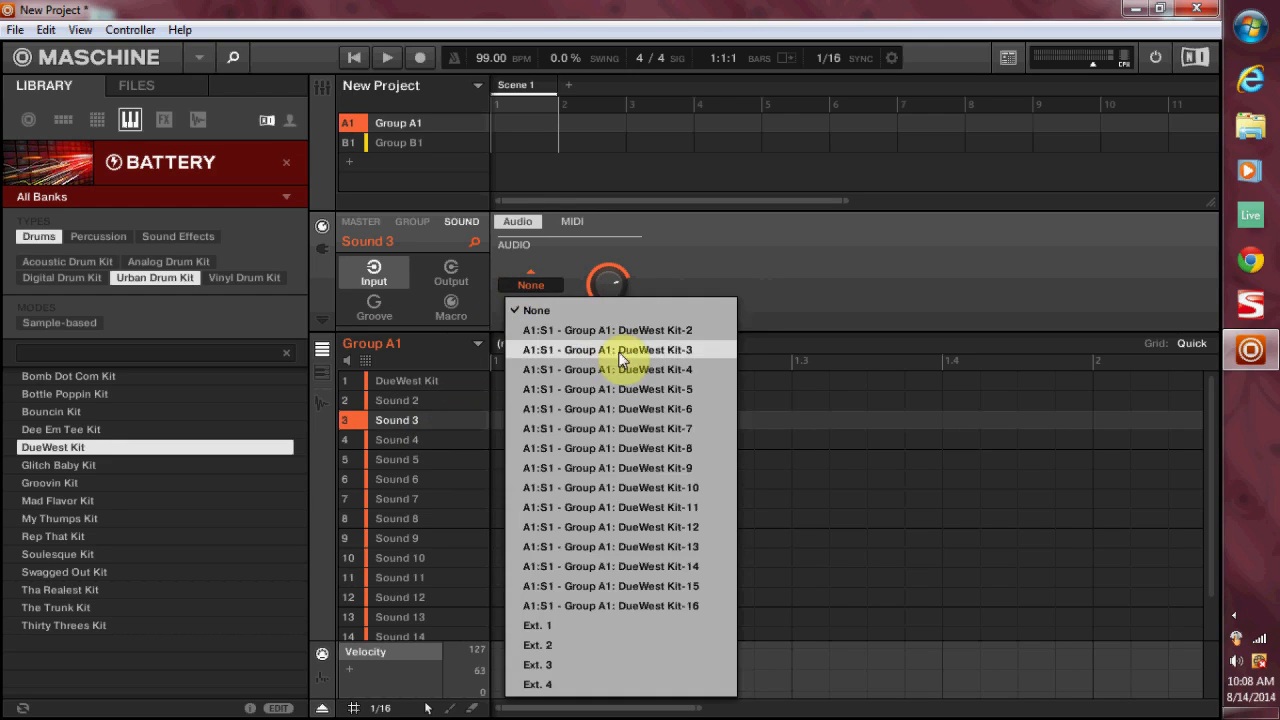
pyautogui.click(607, 349)
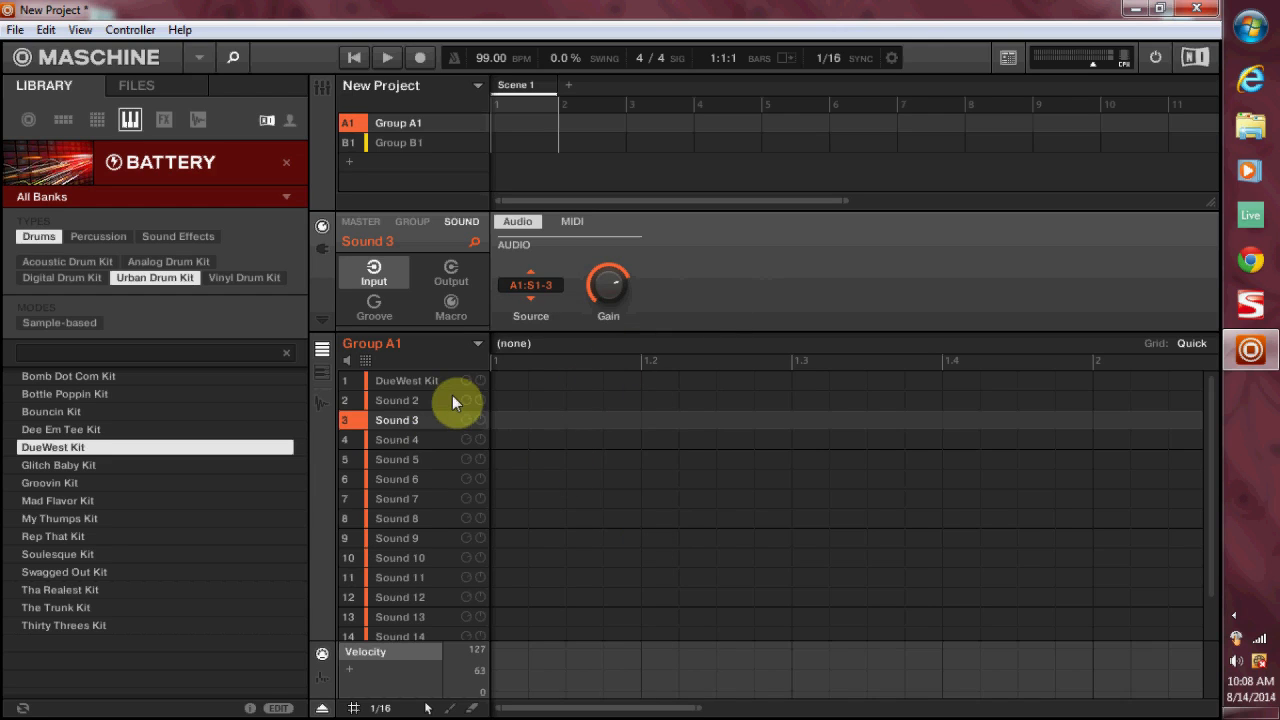
# In Battery 4, route the OpenHH DueWest 3 cell to its own separate output
pyautogui.click(405, 380)
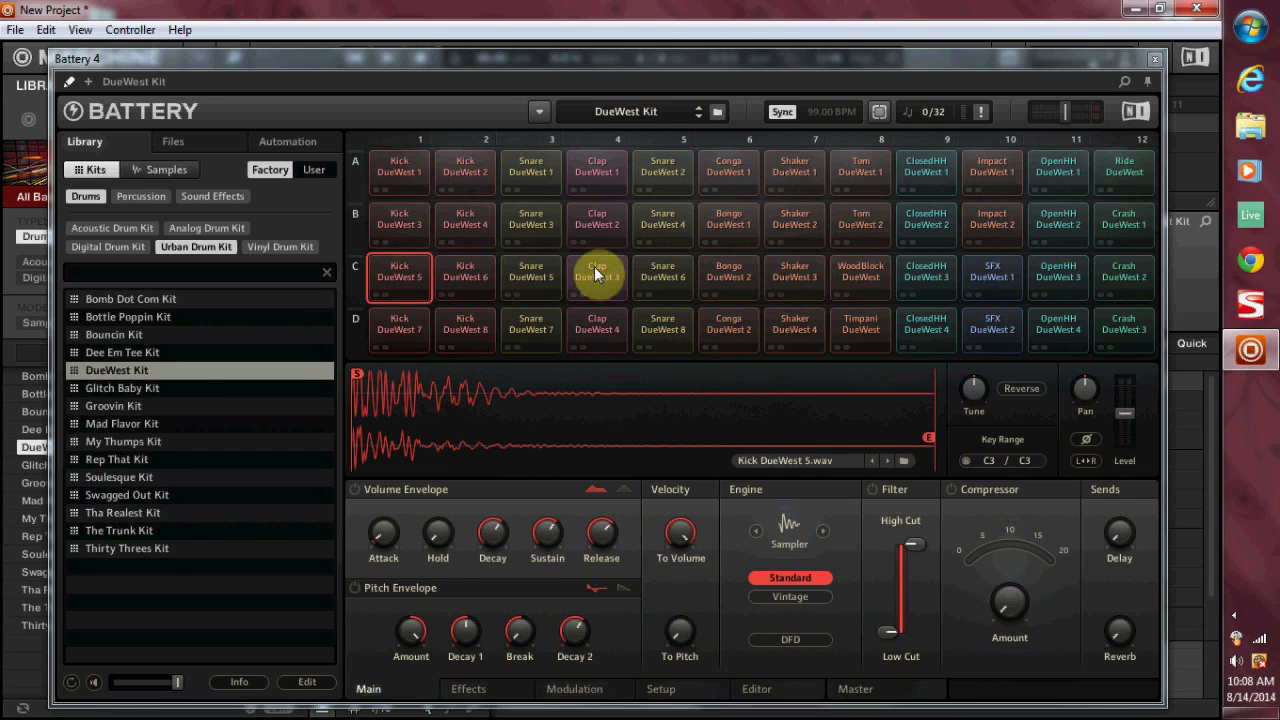
pyautogui.click(530, 278)
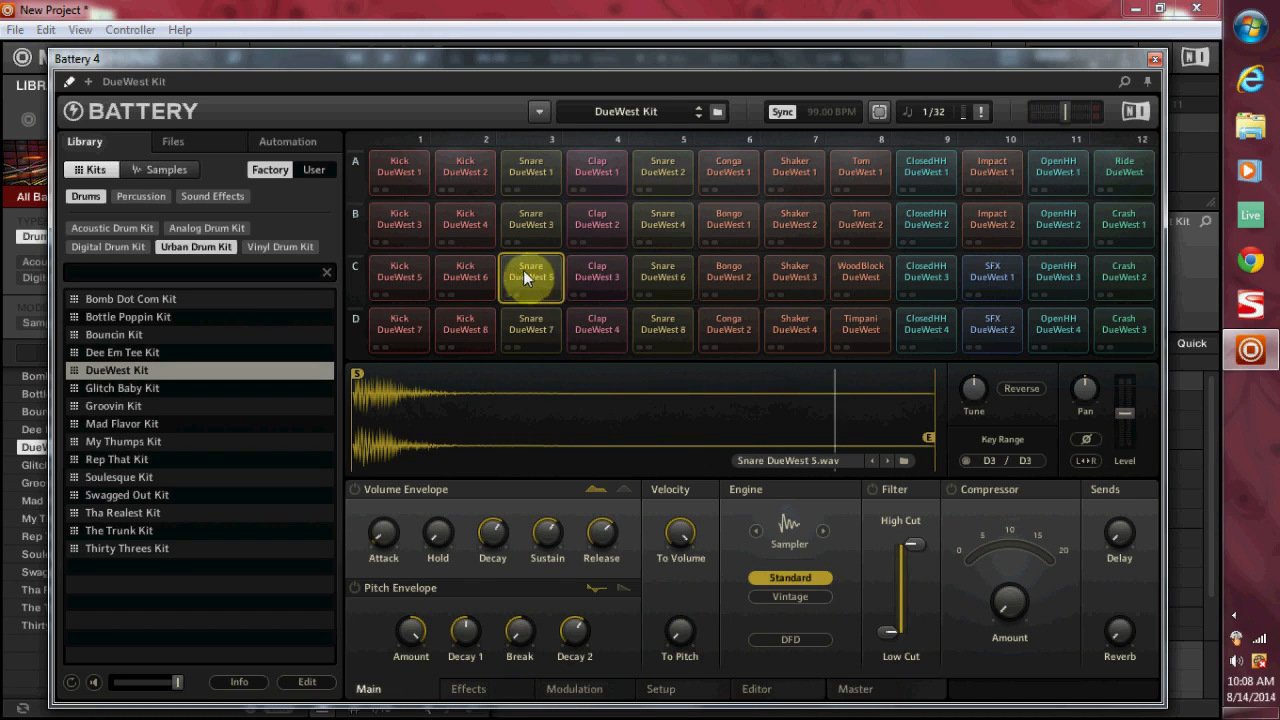
pyautogui.rightClick(530, 278)
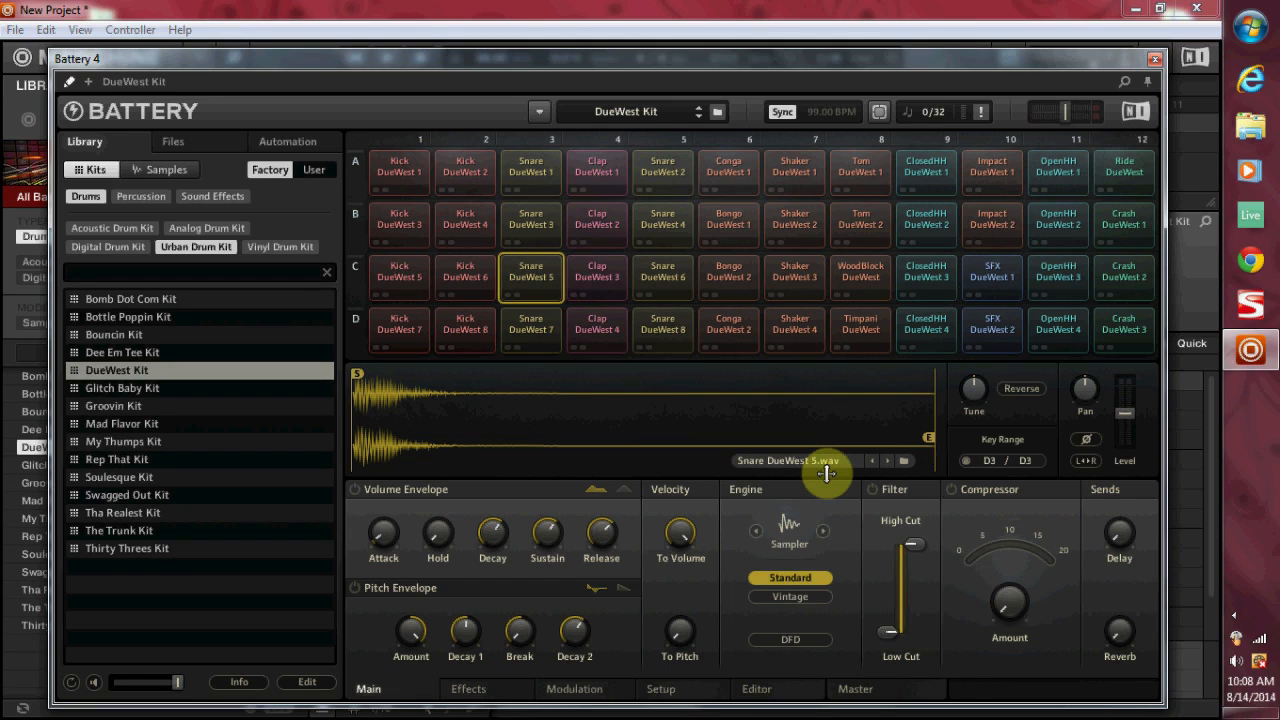
pyautogui.moveTo(925, 295)
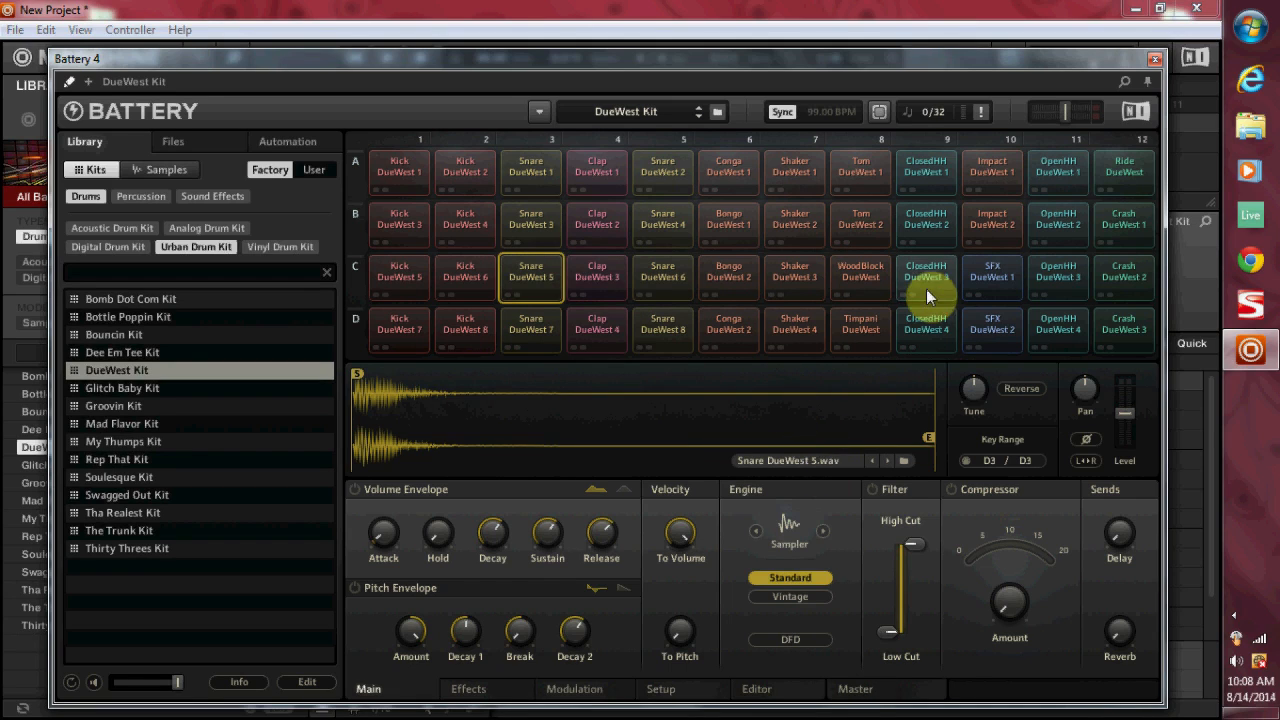
pyautogui.click(1057, 278)
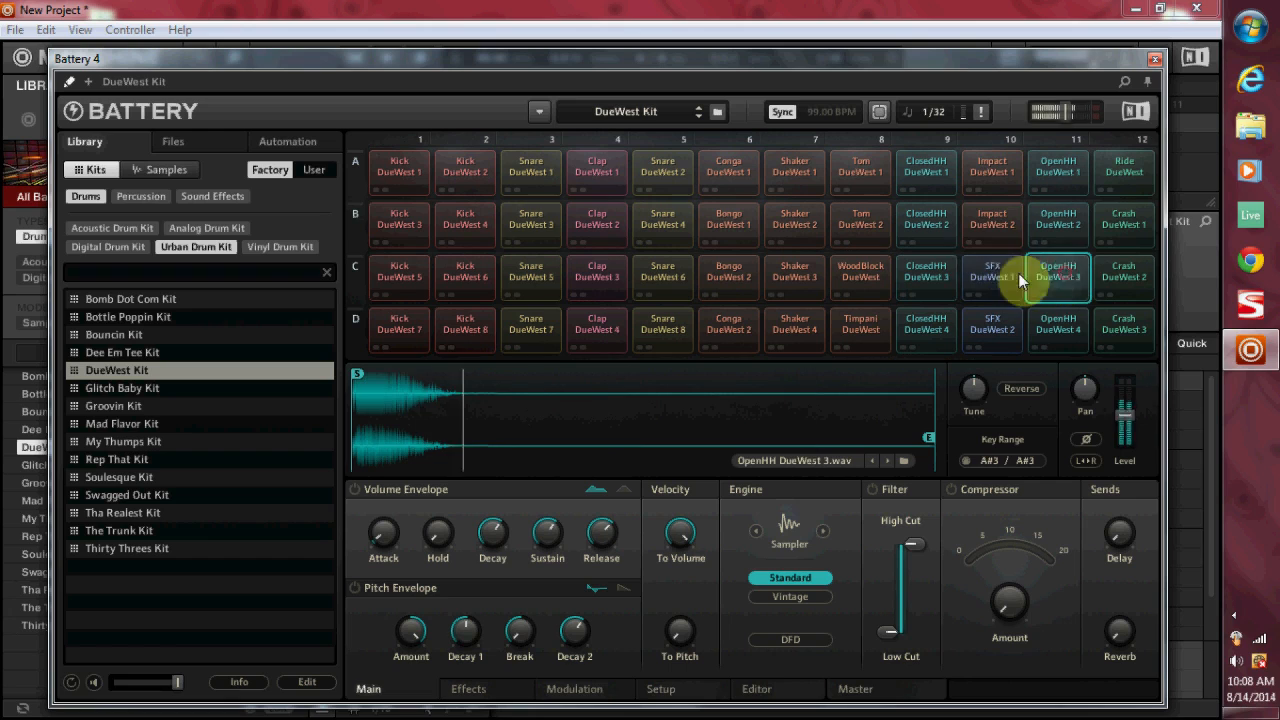
pyautogui.click(1057, 277)
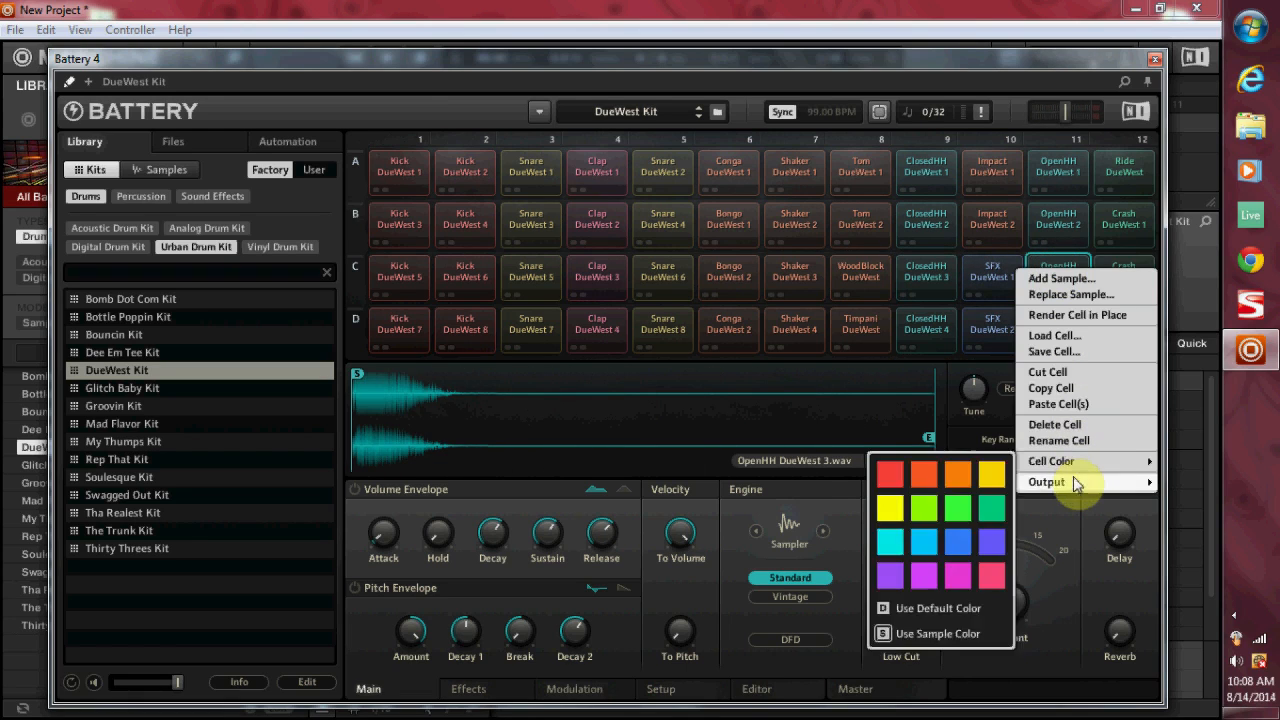
pyautogui.click(1047, 482)
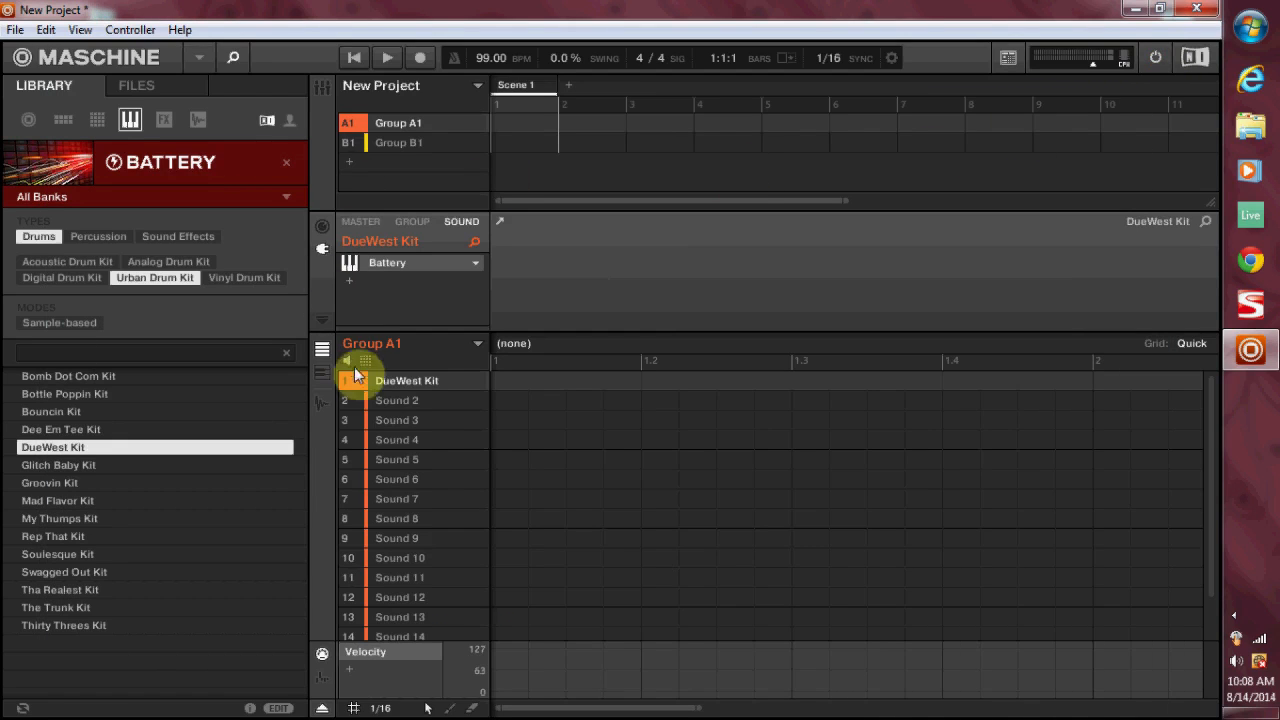
# Record kick and Sound 2 hits into Pattern 1 using Record and Play
pyautogui.click(397, 400)
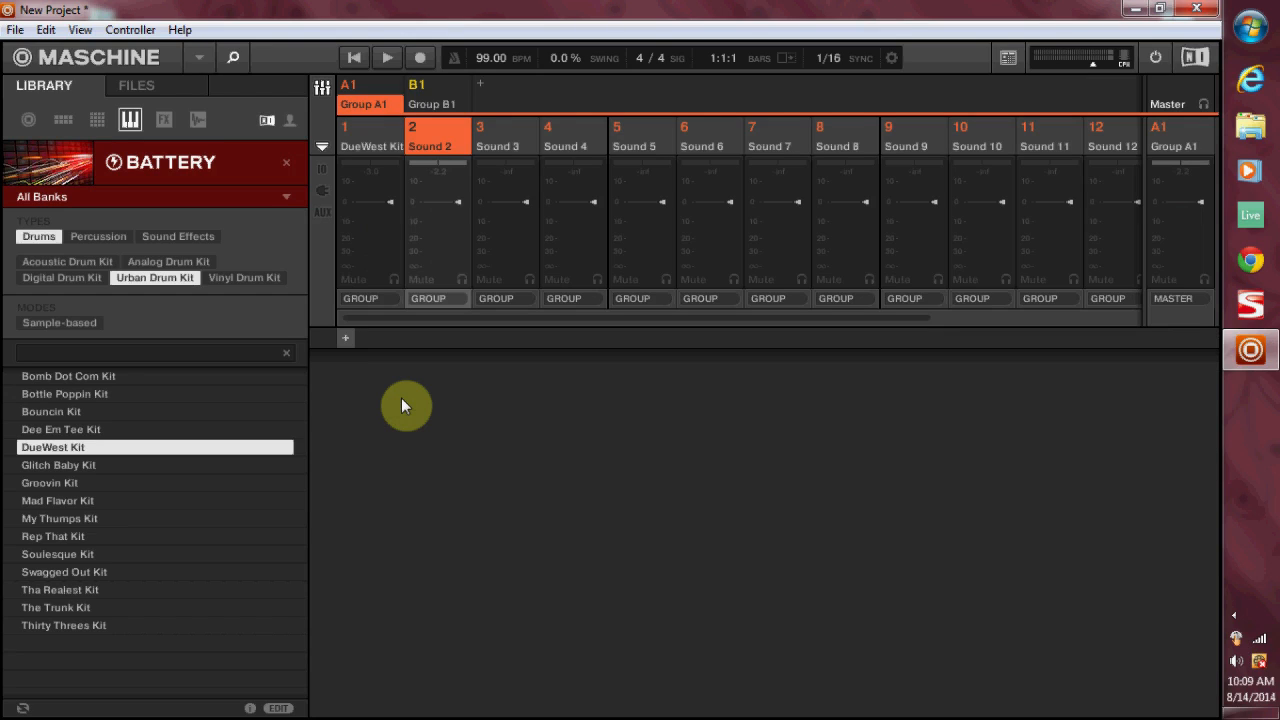
pyautogui.click(419, 57)
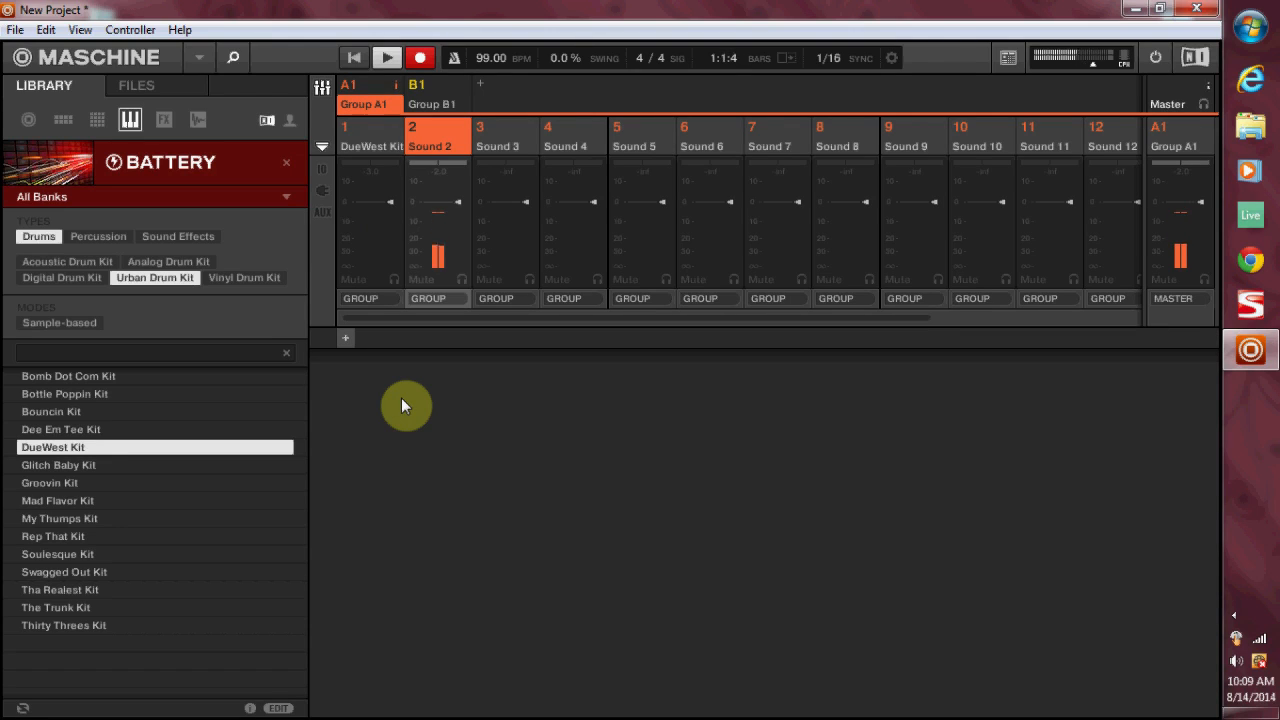
pyautogui.click(419, 57)
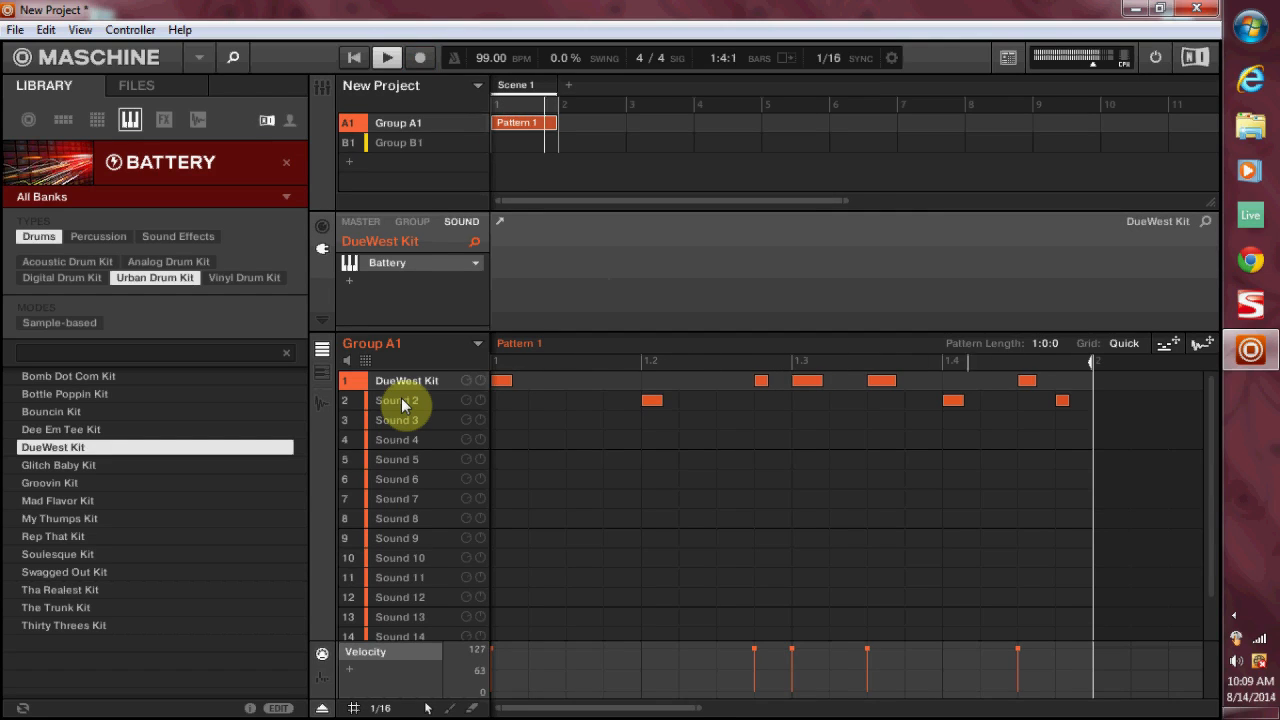
# Record Sound 3 hits into Pattern 1, then show the DueWest Kit in Battery
pyautogui.click(397, 419)
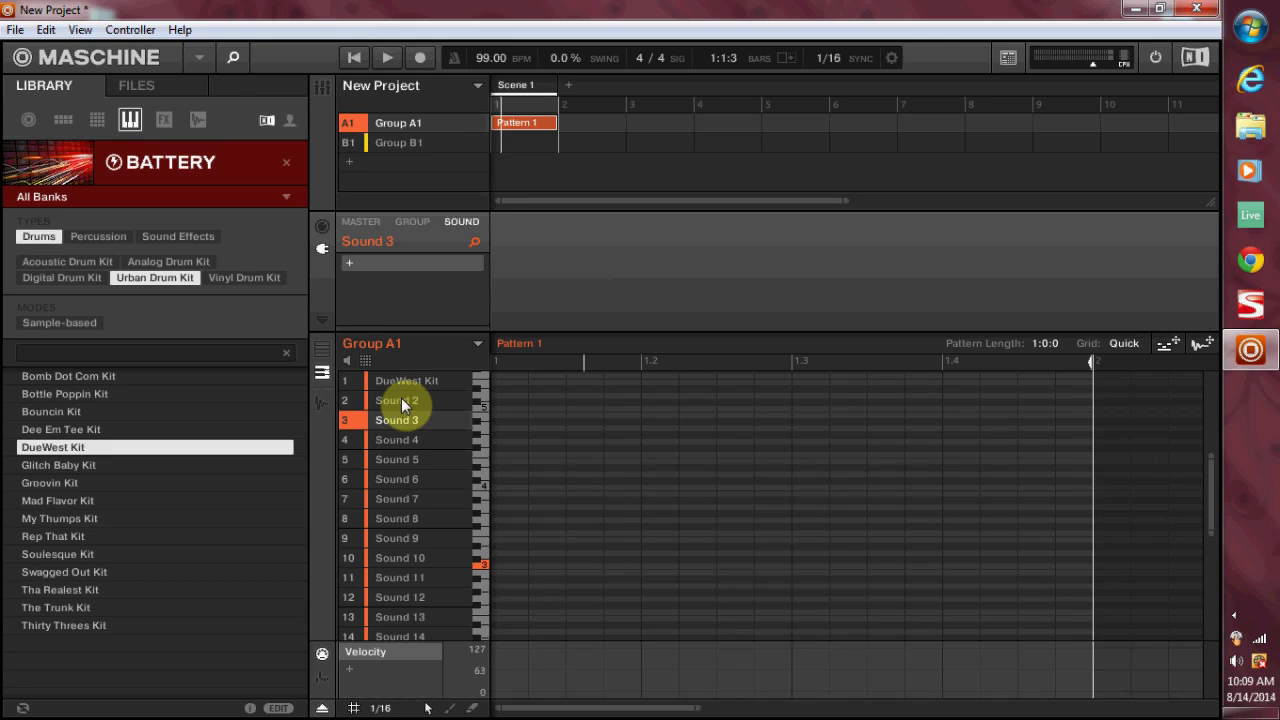
pyautogui.click(322, 86)
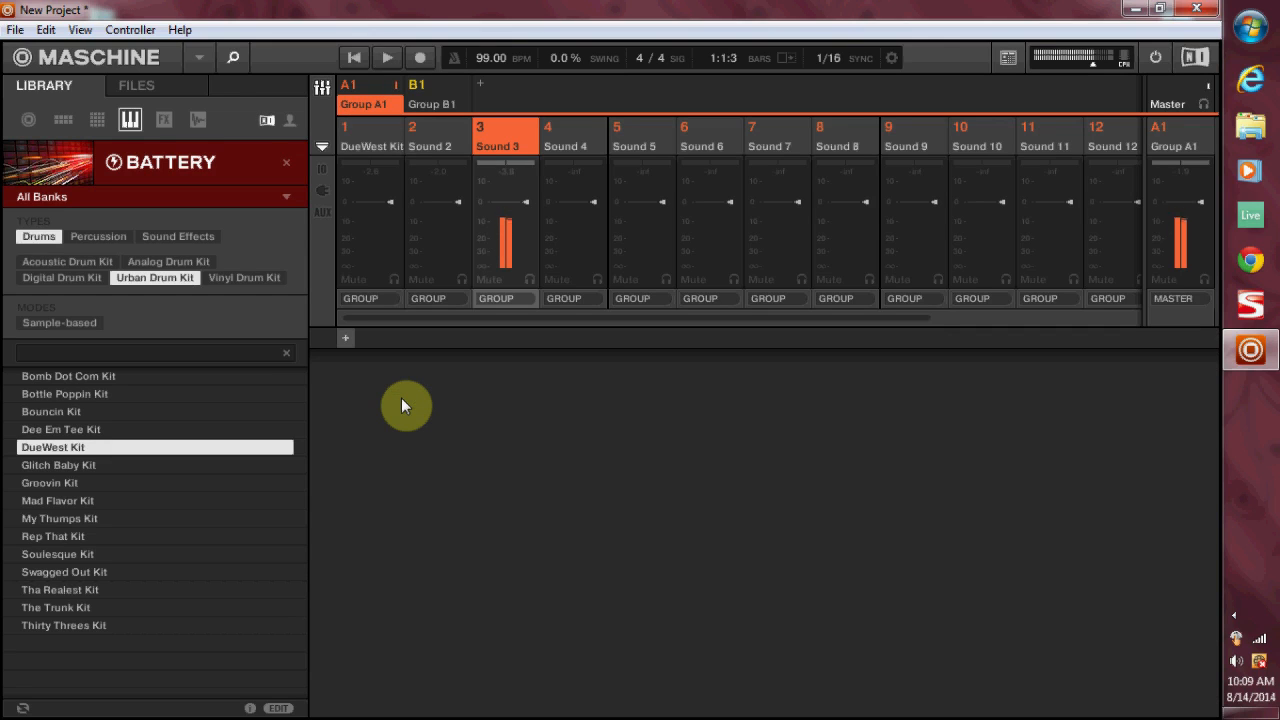
pyautogui.click(386, 57)
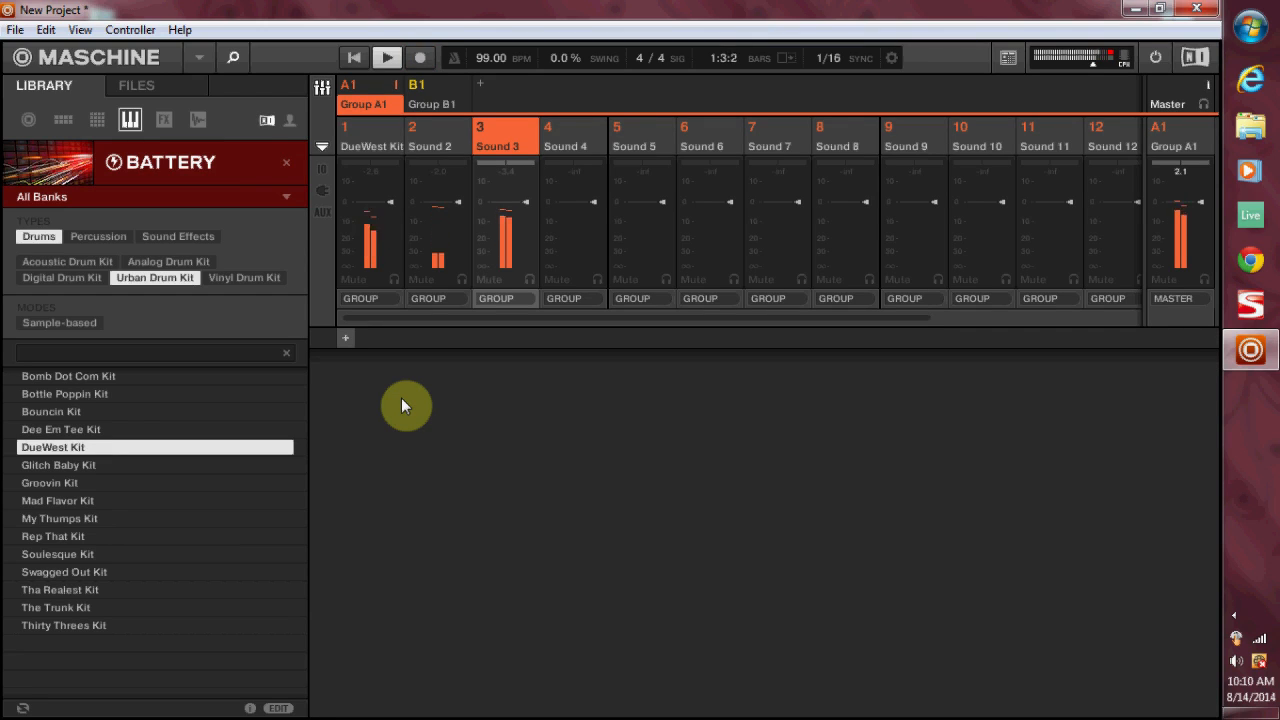
pyautogui.click(386, 57)
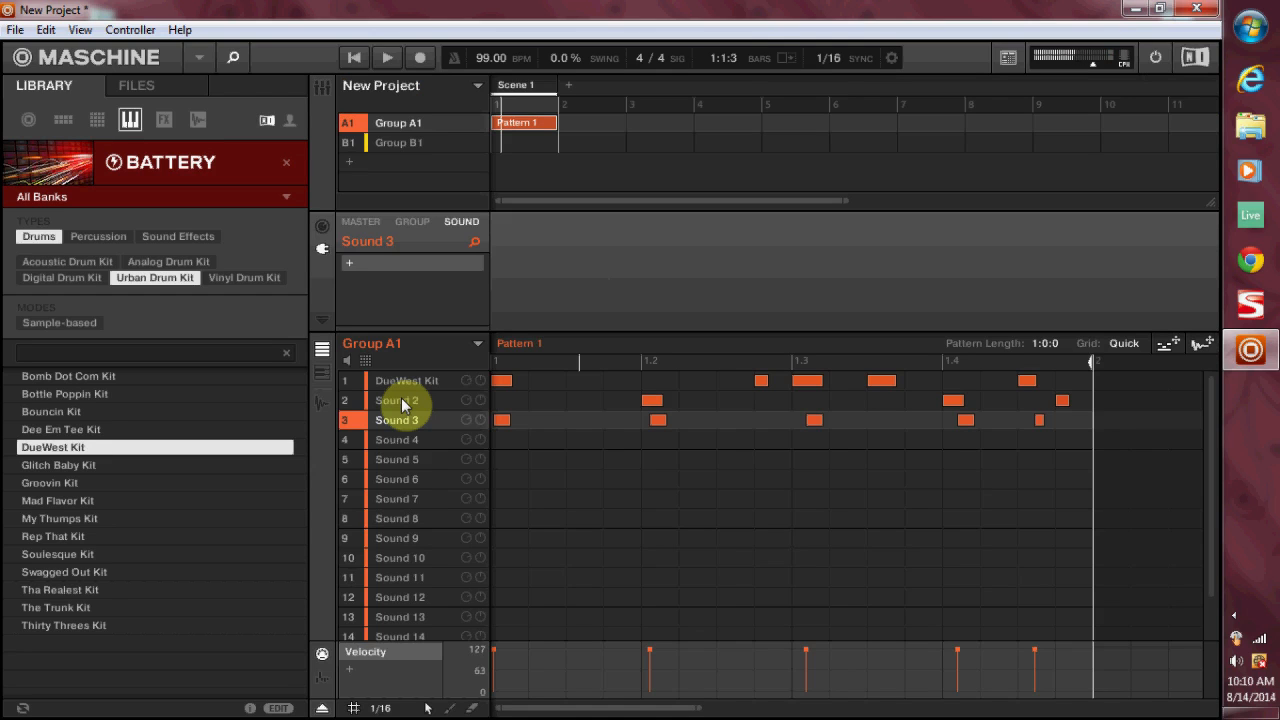
pyautogui.click(406, 380)
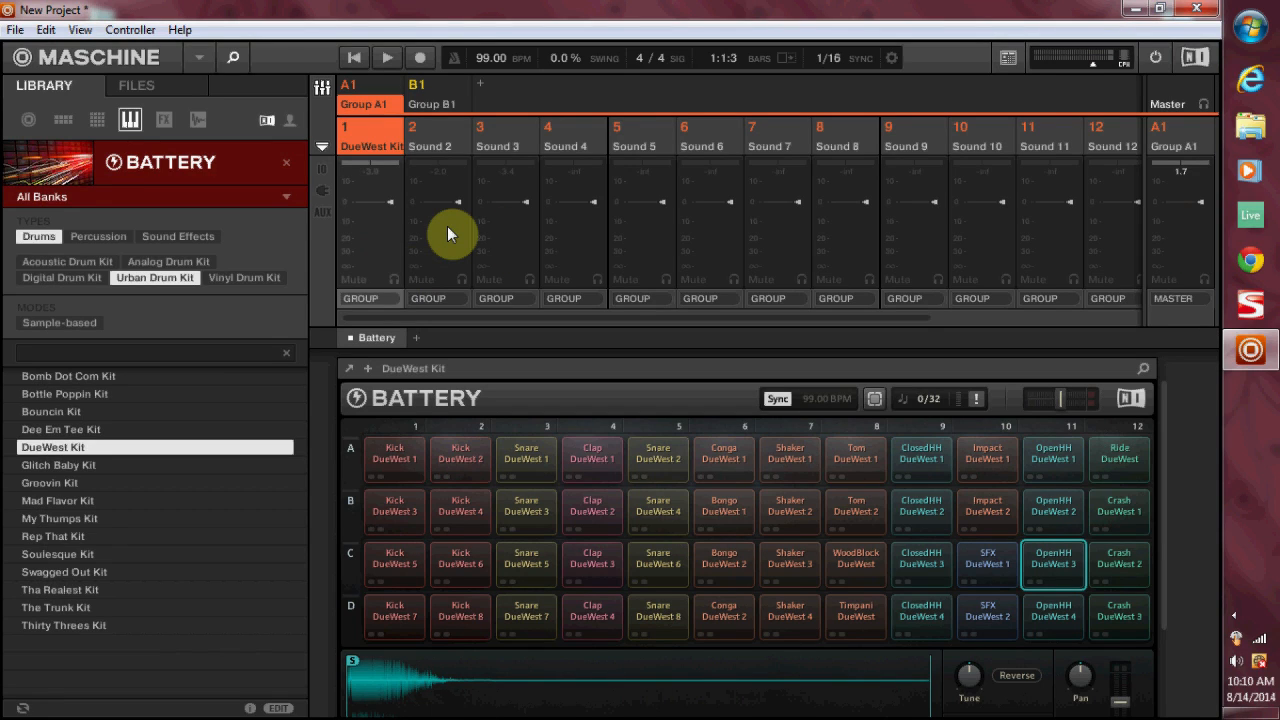
# Return to Pattern 1's step editor with Sound 3 selected
pyautogui.click(386, 57)
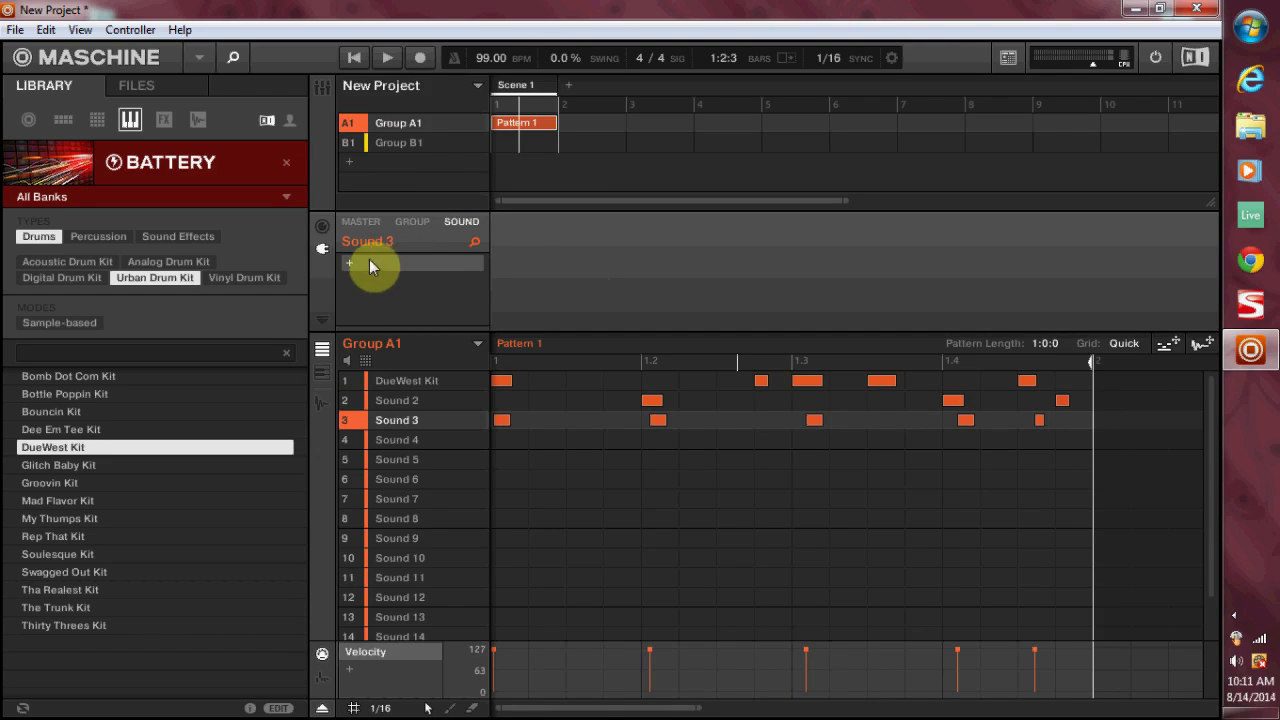
# Add a Plate Reverb effect to Sound 3's plug-in slot
pyautogui.click(349, 263)
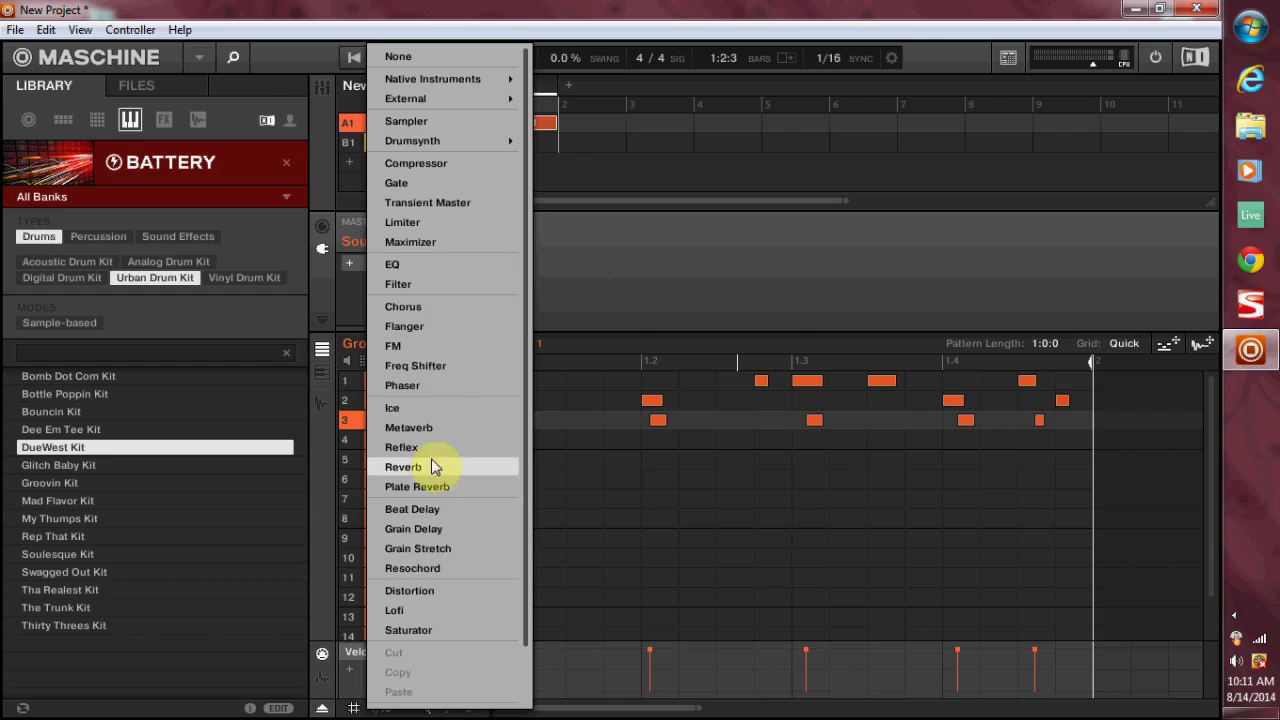
pyautogui.click(417, 487)
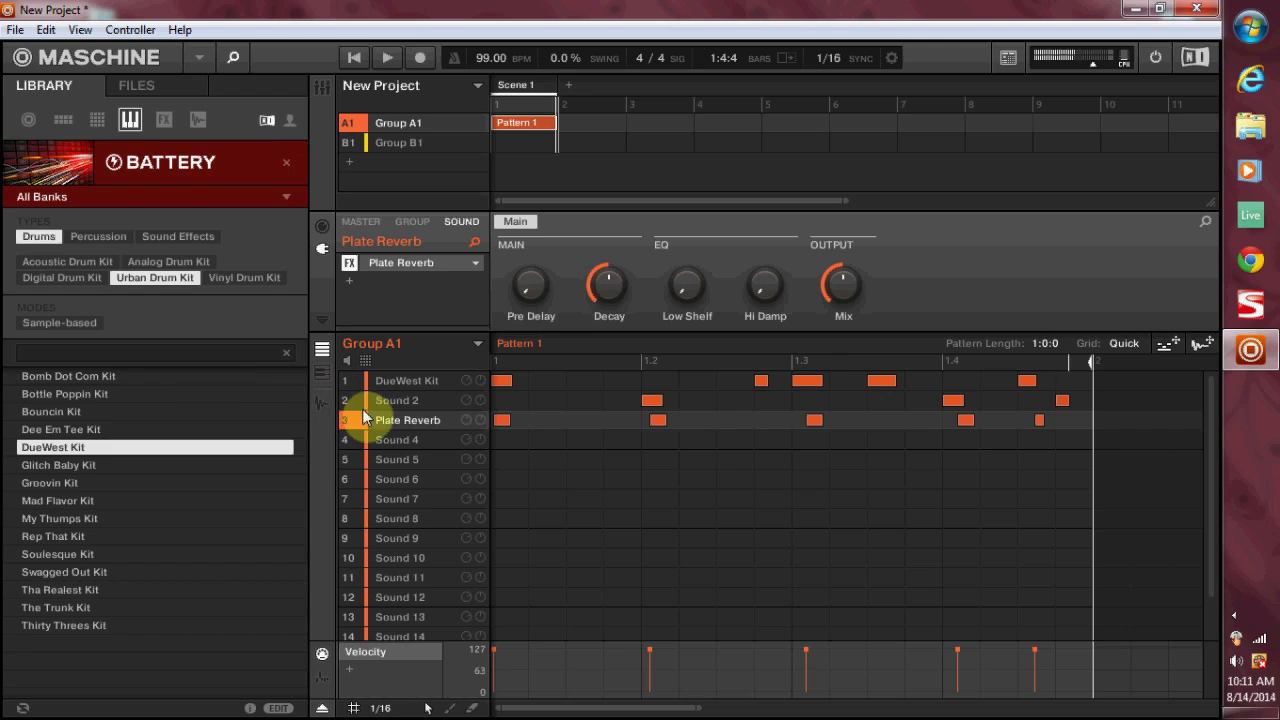
pyautogui.moveTo(420, 428)
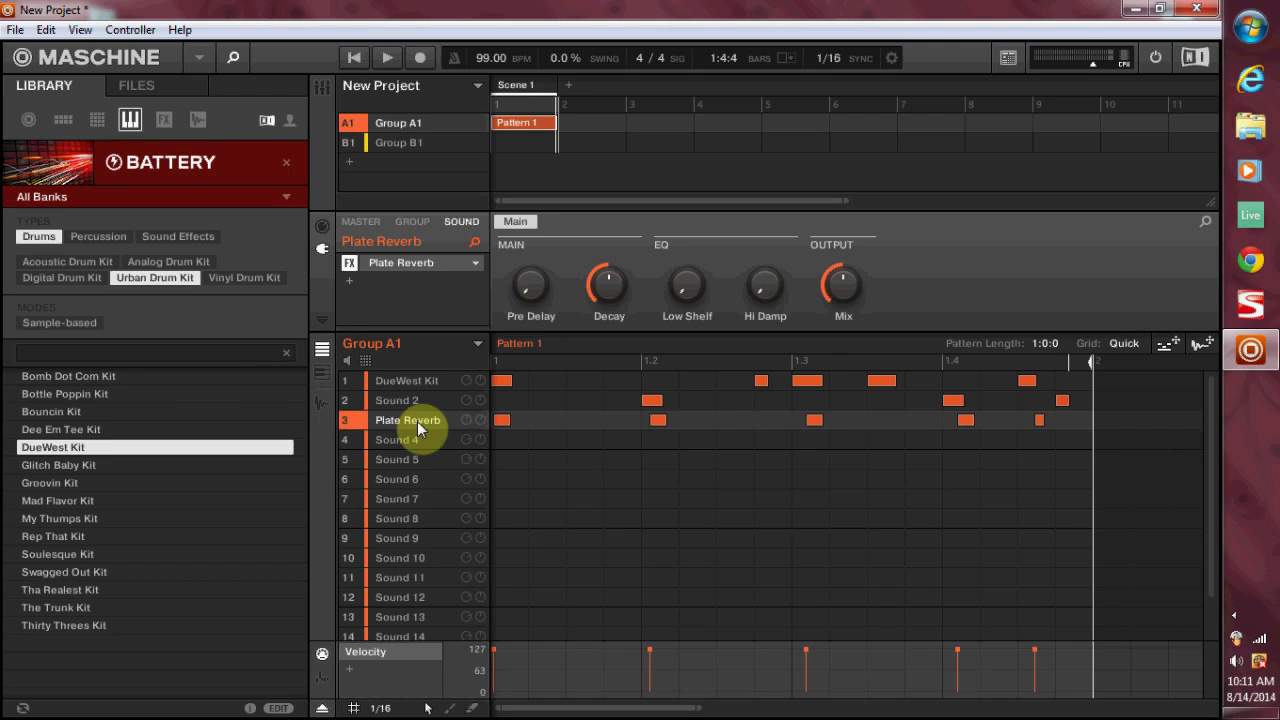
# Rename Sound 2 to snare and Sound 3 to HH
pyautogui.click(398, 400)
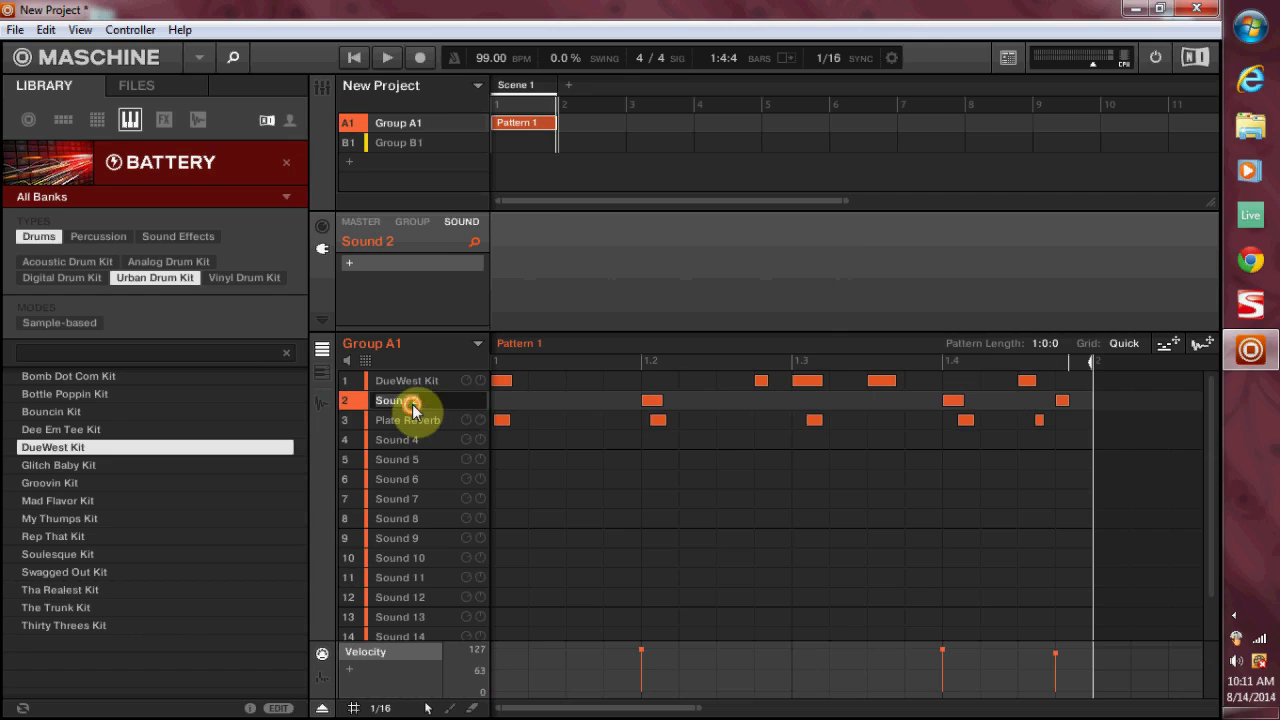
pyautogui.write('snare')
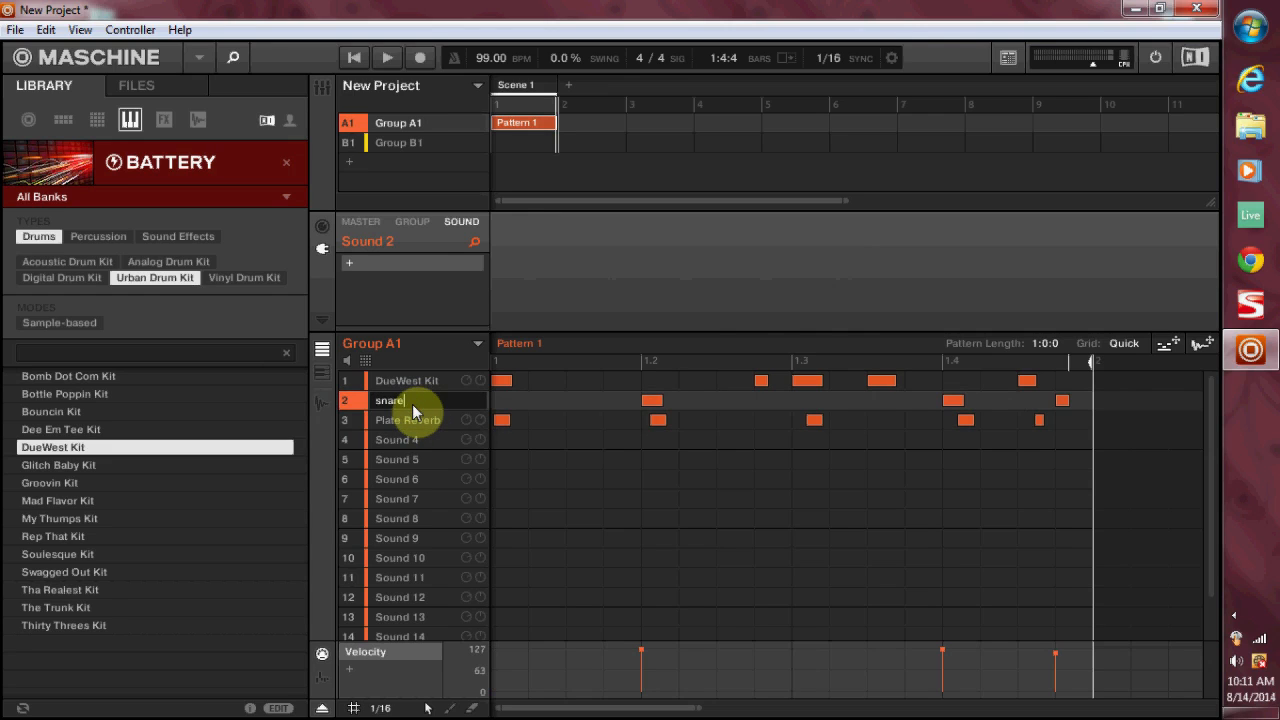
pyautogui.click(408, 419)
pyautogui.write('HH')
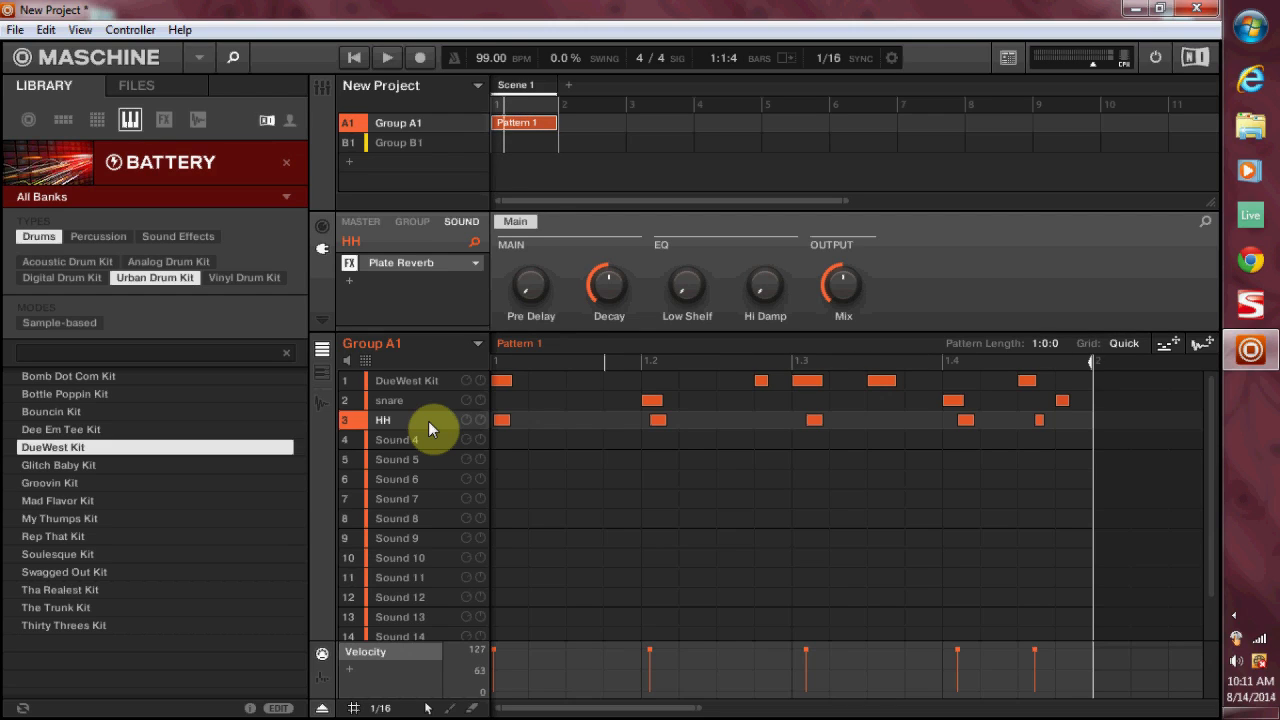
# Add Scenes 2–4, each containing Pattern 1
pyautogui.click(397, 479)
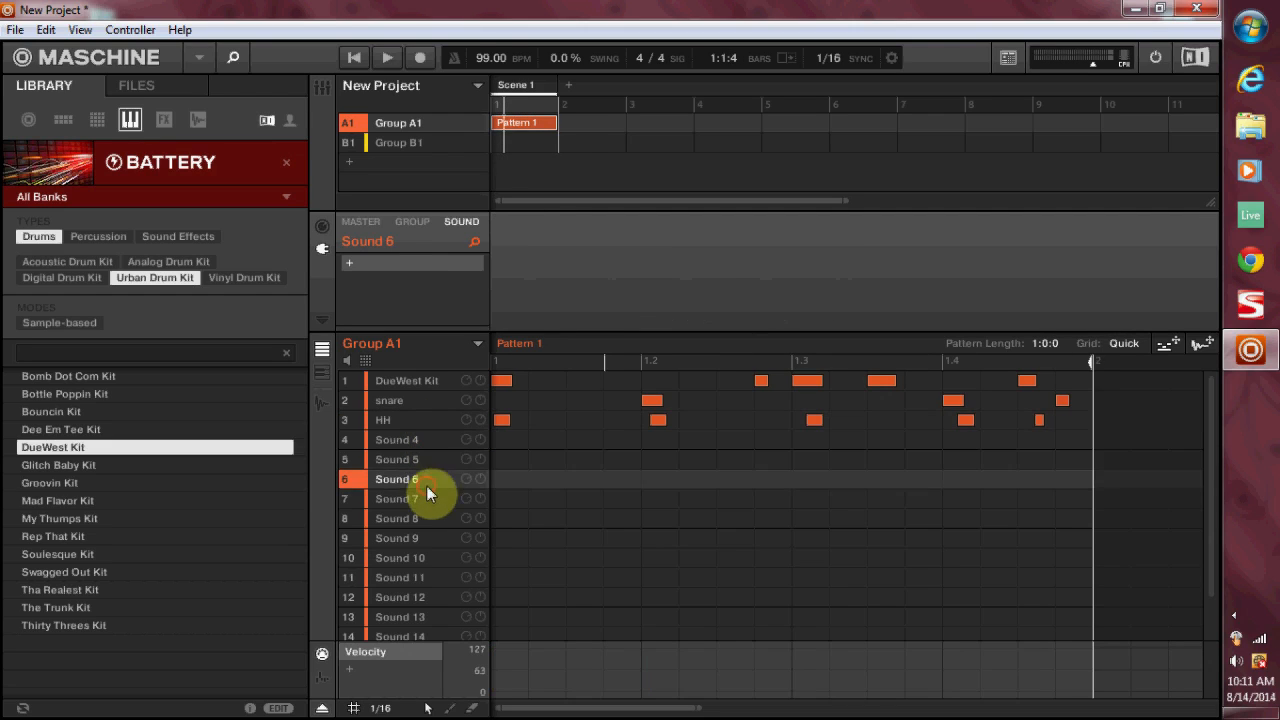
pyautogui.click(396, 498)
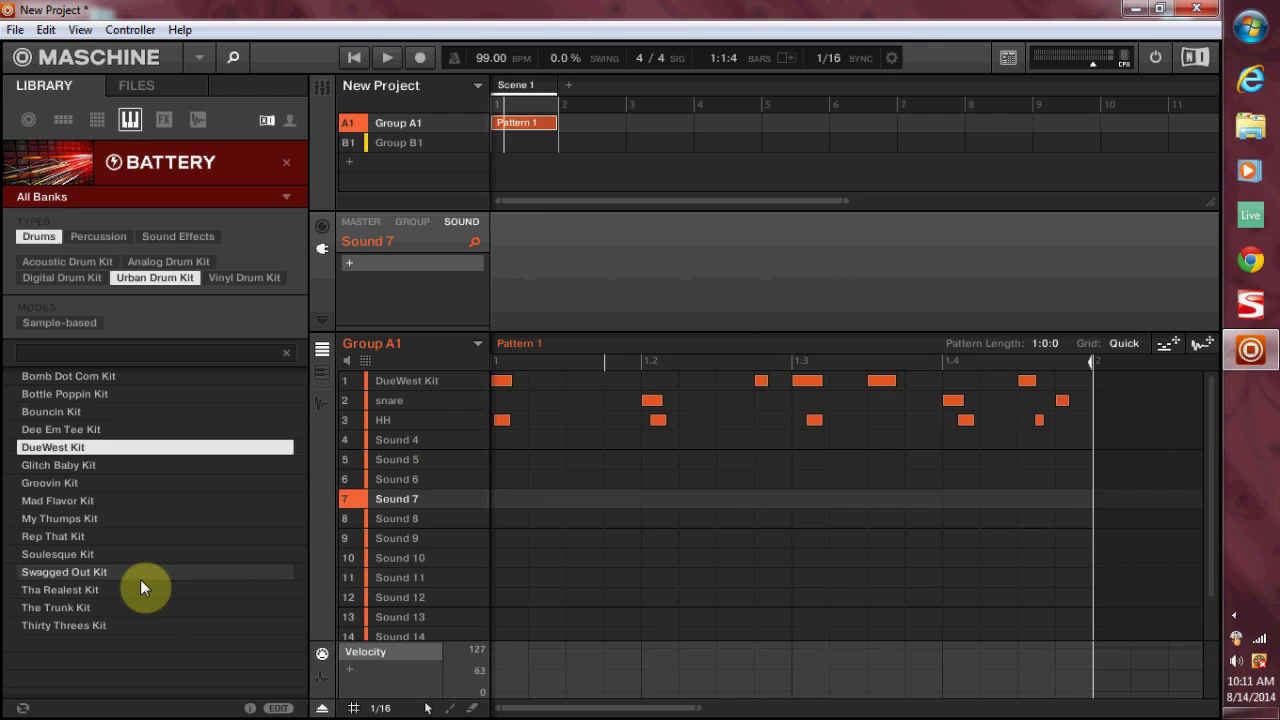
pyautogui.click(399, 629)
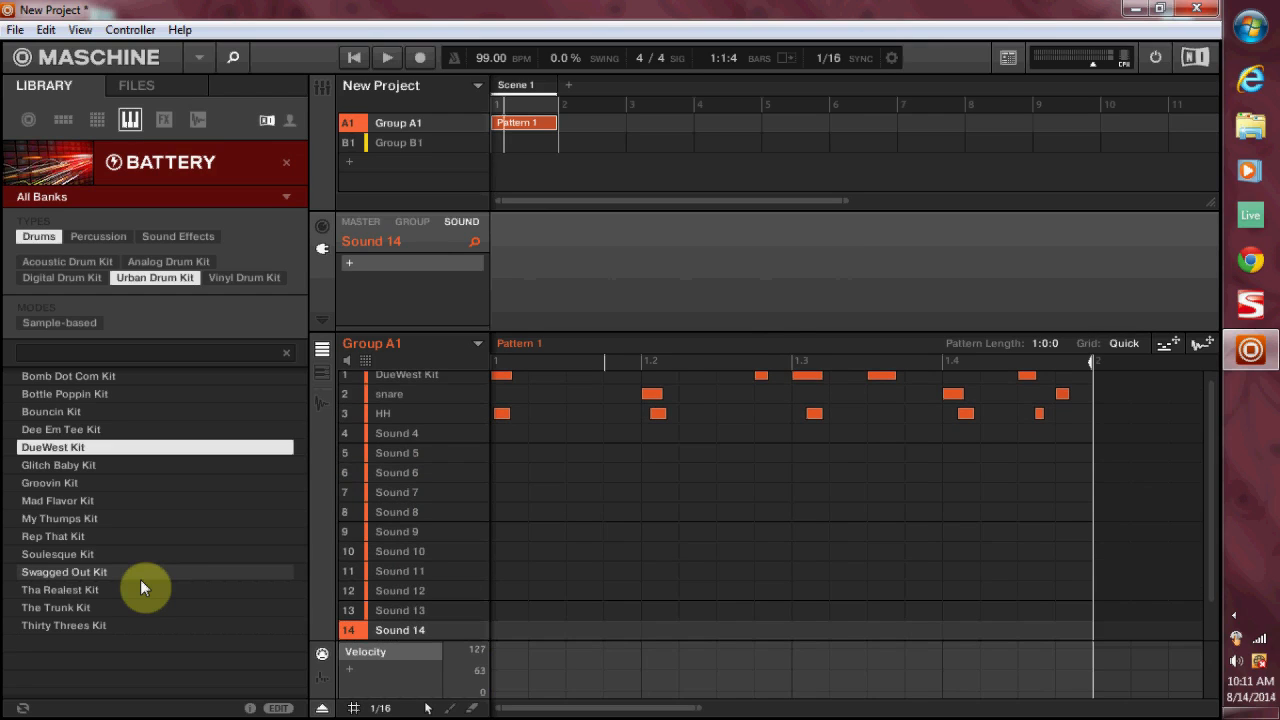
pyautogui.moveTo(418, 585)
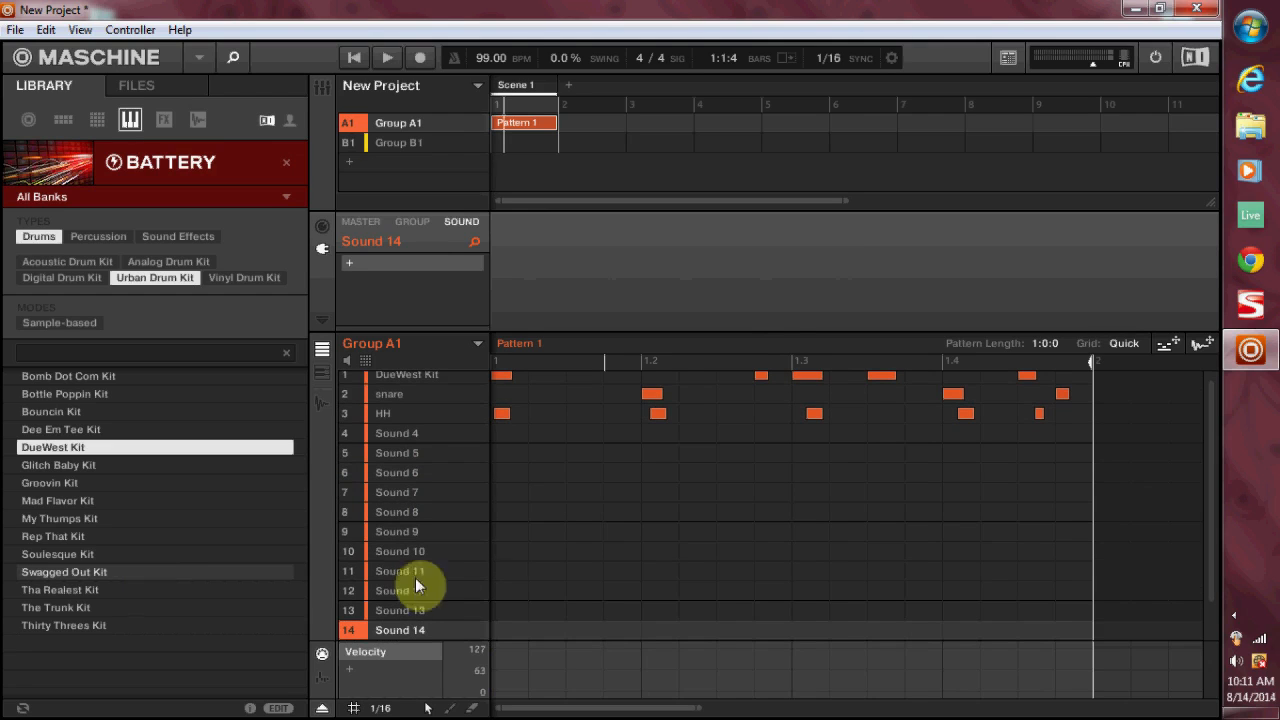
pyautogui.moveTo(415, 375)
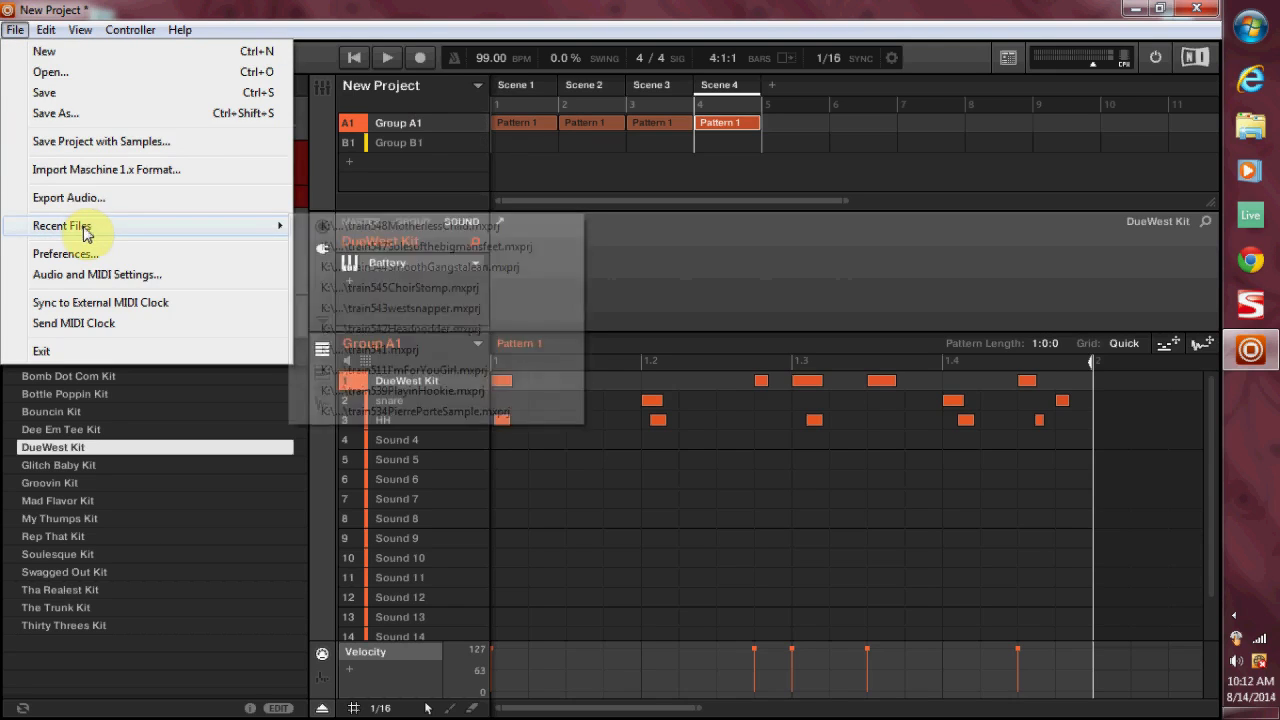
# Open the Export Audio dialog, with Sound Outputs as the source
pyautogui.click(69, 197)
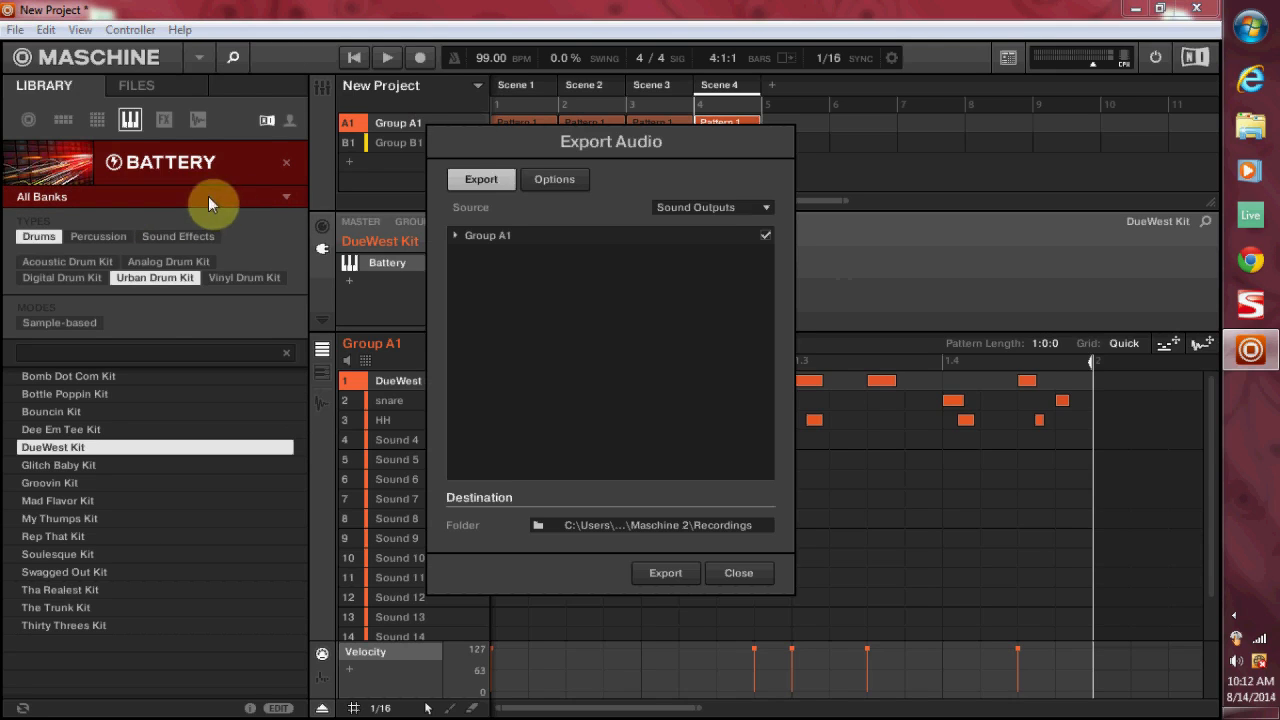
pyautogui.moveTo(690, 207)
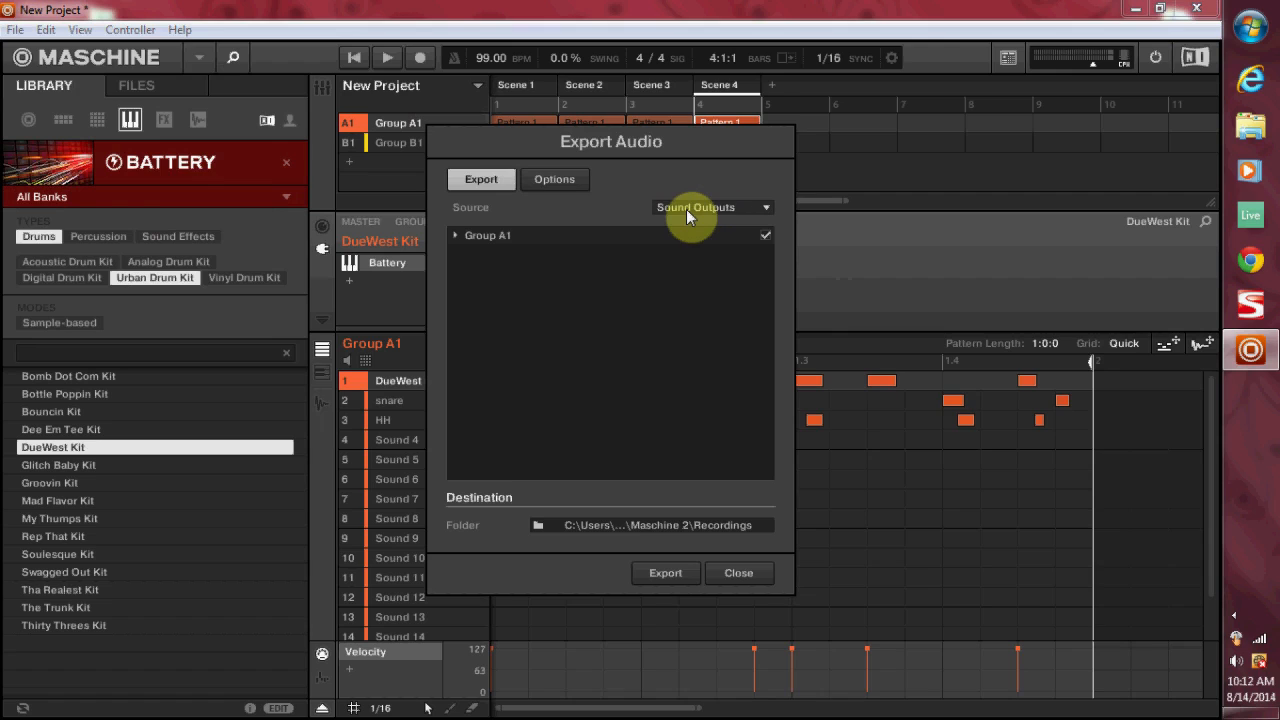